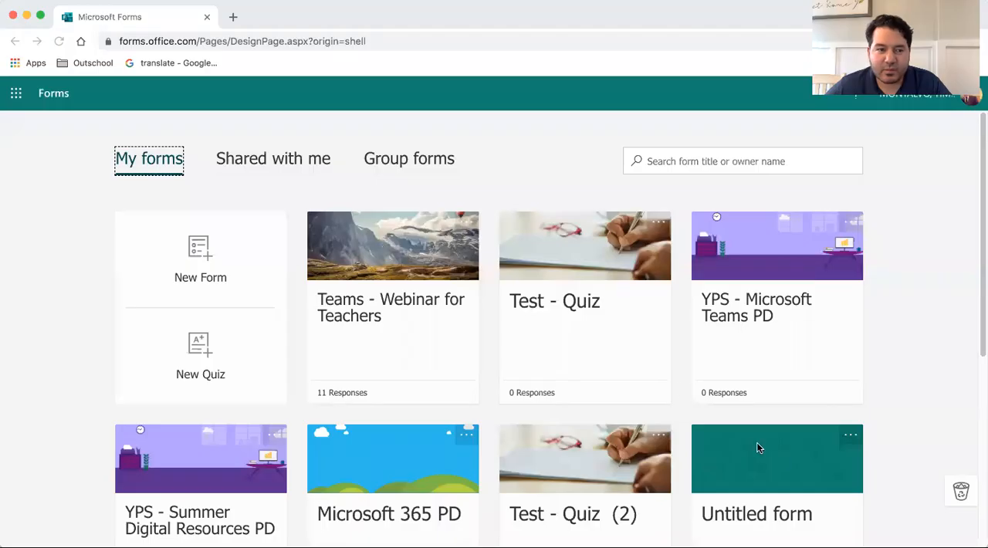
pyautogui.moveTo(101, 108)
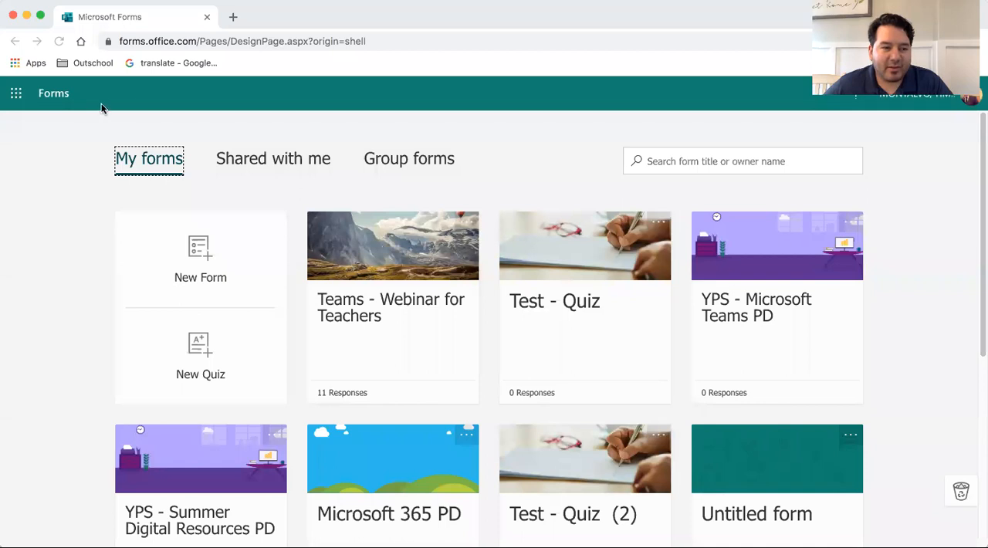
# Open the Office 365 home from the app launcher, then return to the My forms page.
pyautogui.click(15, 92)
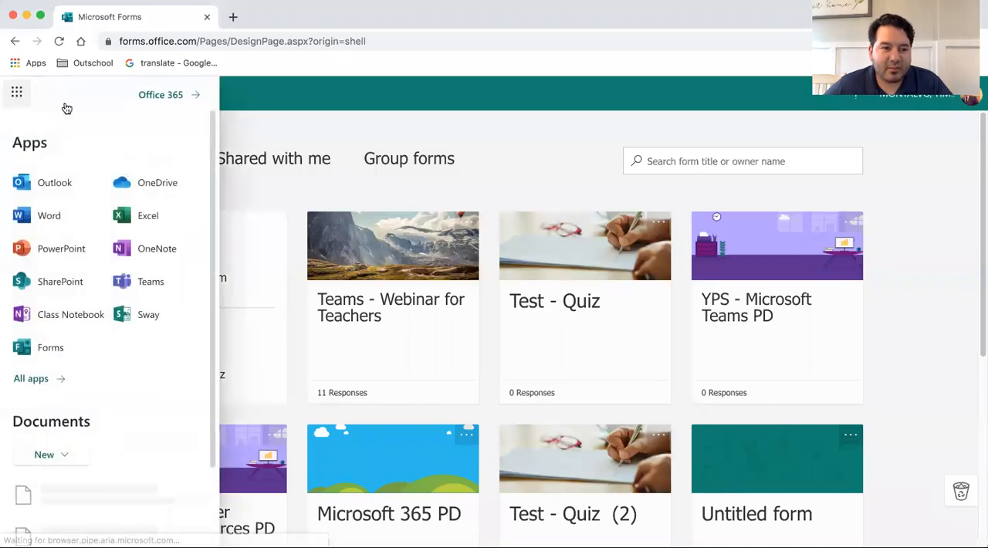
pyautogui.click(160, 94)
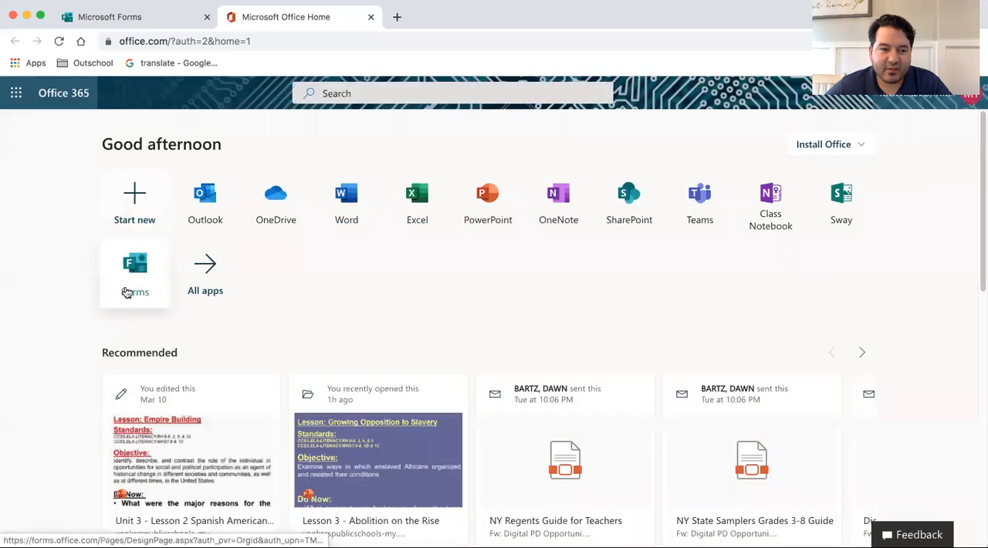
pyautogui.click(135, 264)
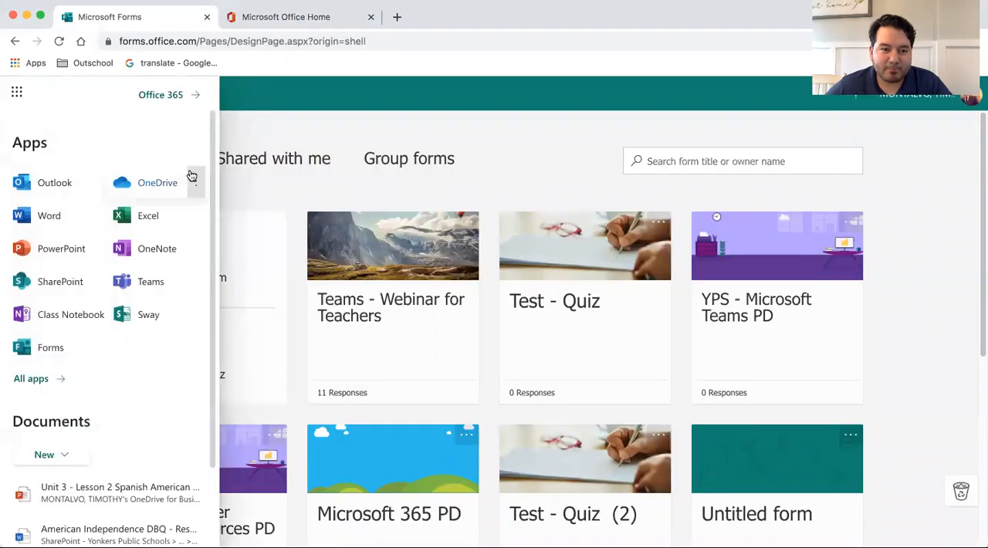
pyautogui.click(15, 93)
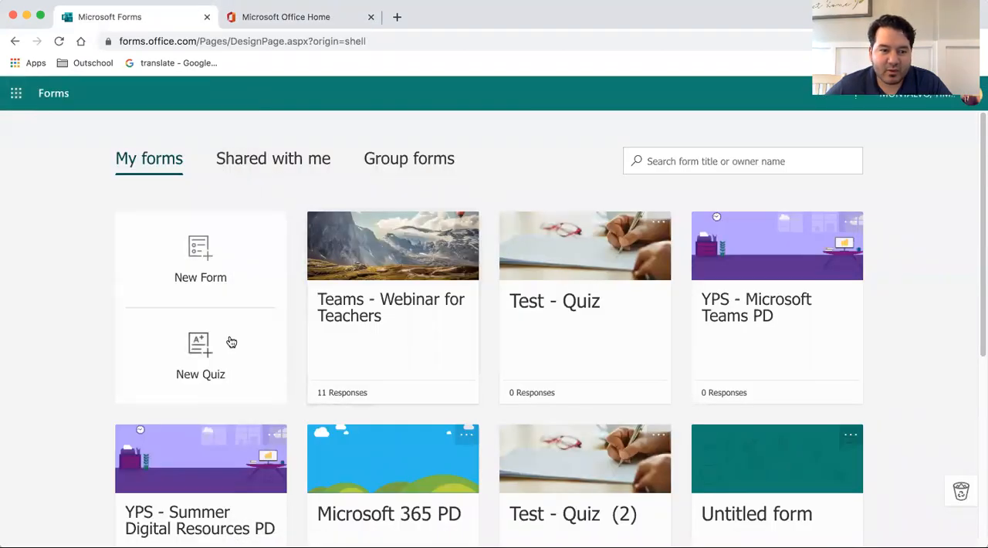
pyautogui.moveTo(211, 332)
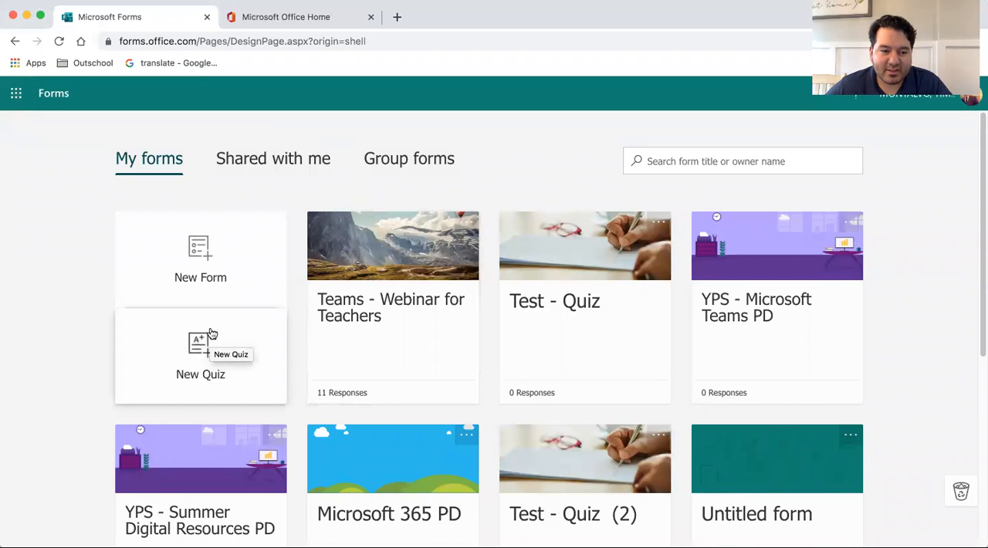
pyautogui.moveTo(250, 378)
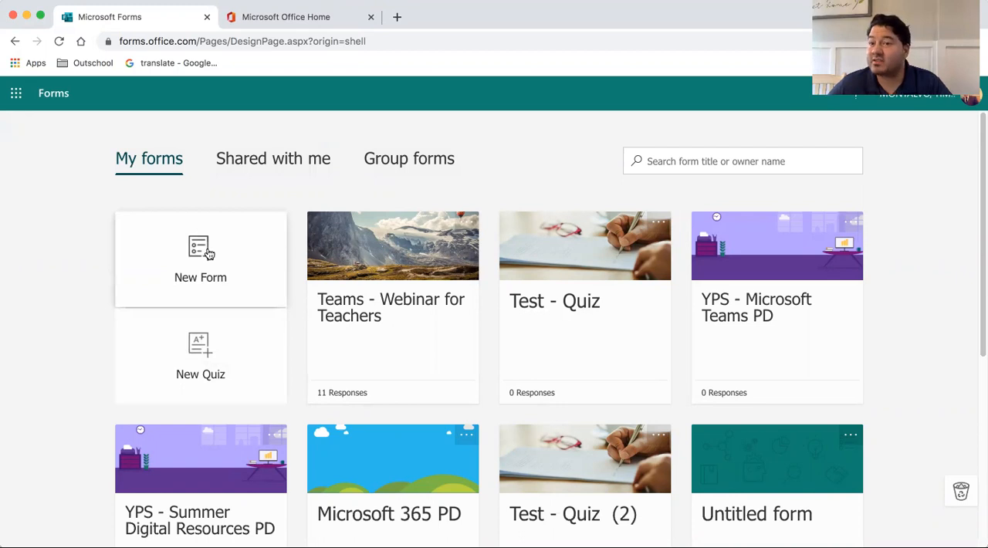
pyautogui.moveTo(207, 255)
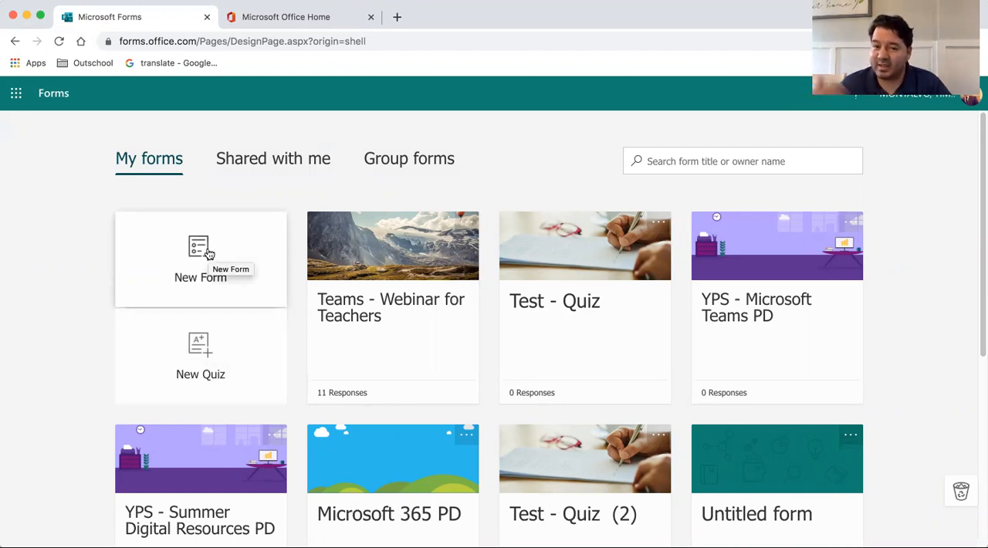
pyautogui.moveTo(213, 259)
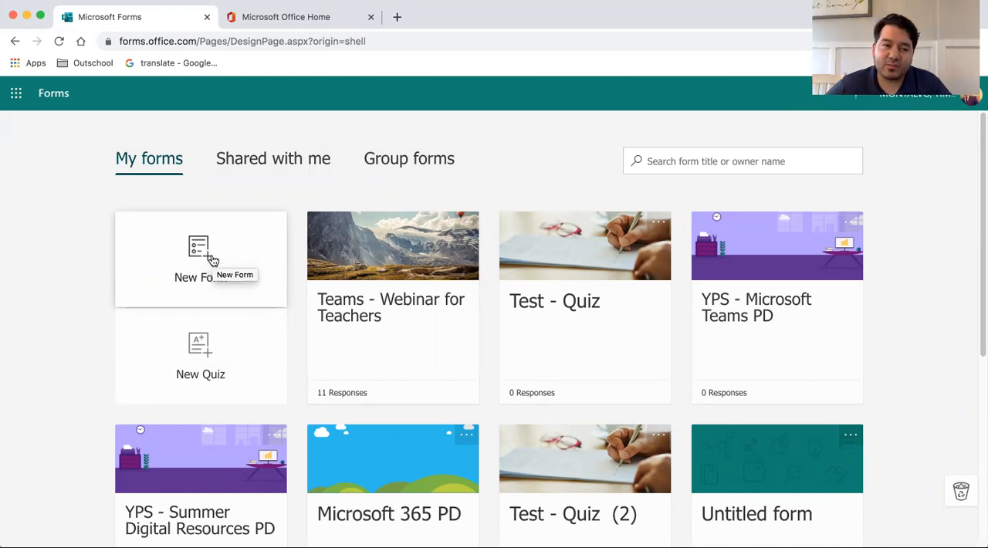
# Start a new blank quiz titled 'Test - Quiz' with the description 'Try your best!'.
pyautogui.click(200, 357)
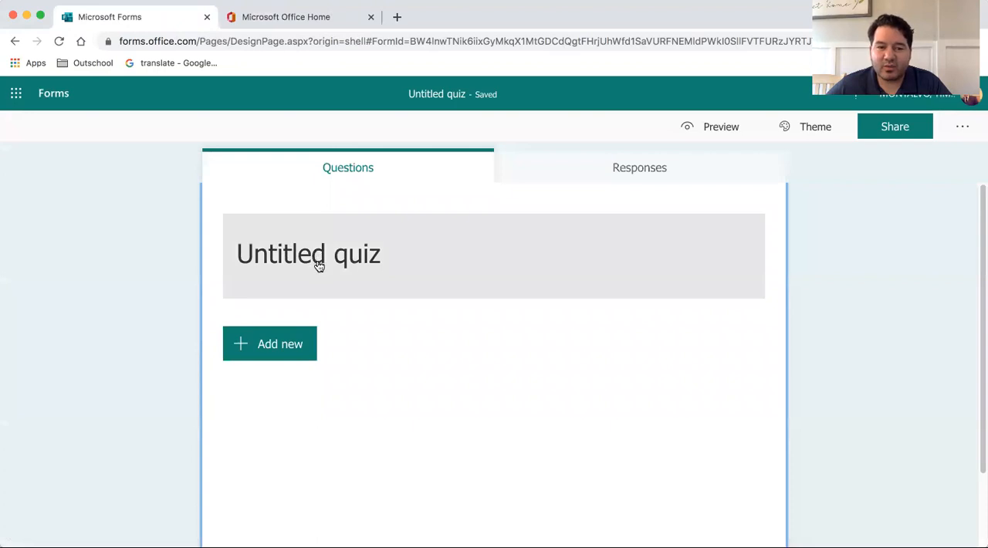
pyautogui.click(309, 255)
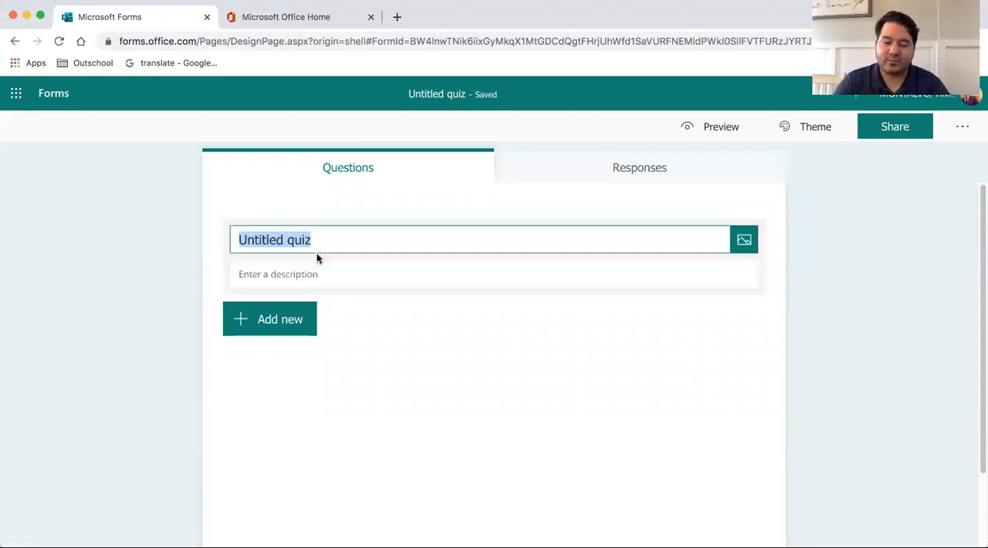
pyautogui.write('Test')
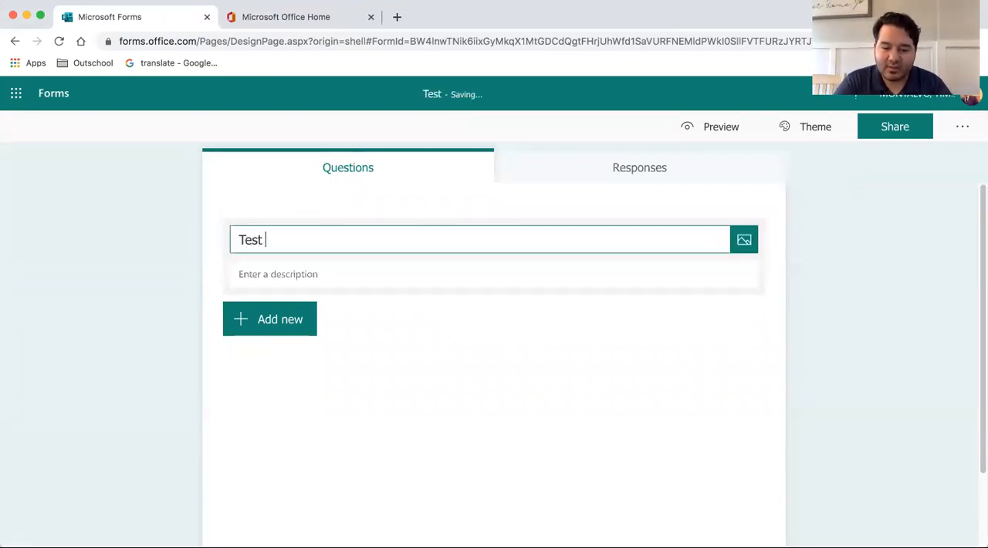
pyautogui.write('-')
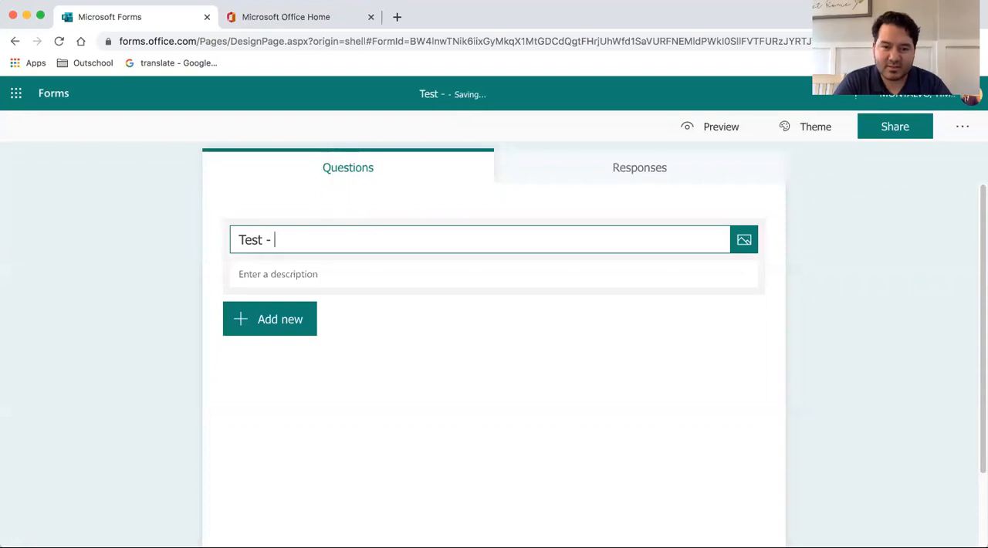
pyautogui.write('Quiz')
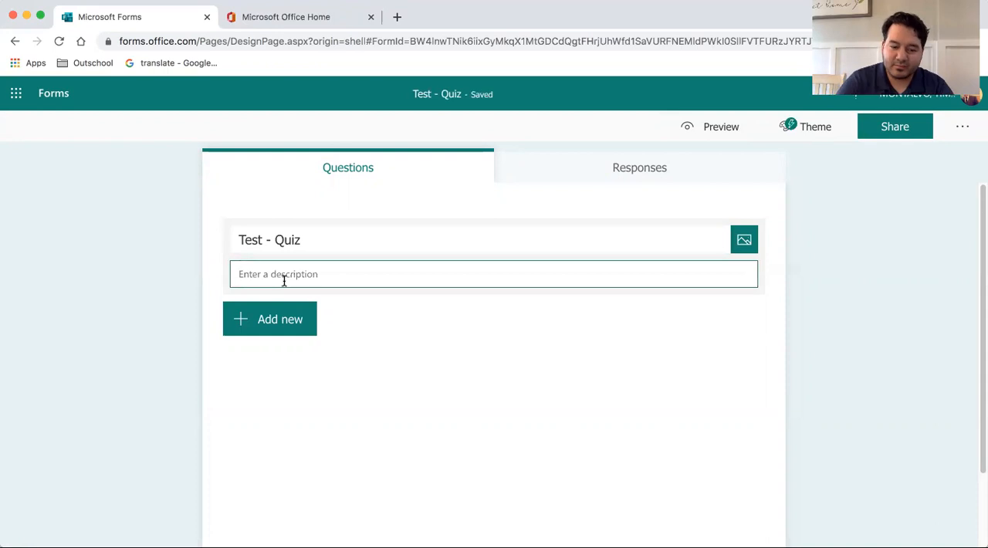
pyautogui.write('Try your best')
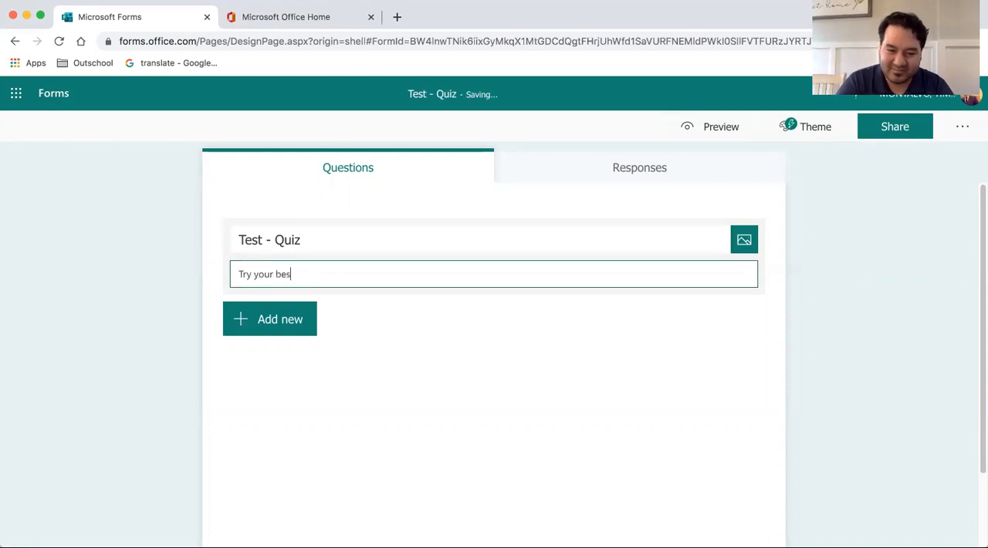
pyautogui.write('t!')
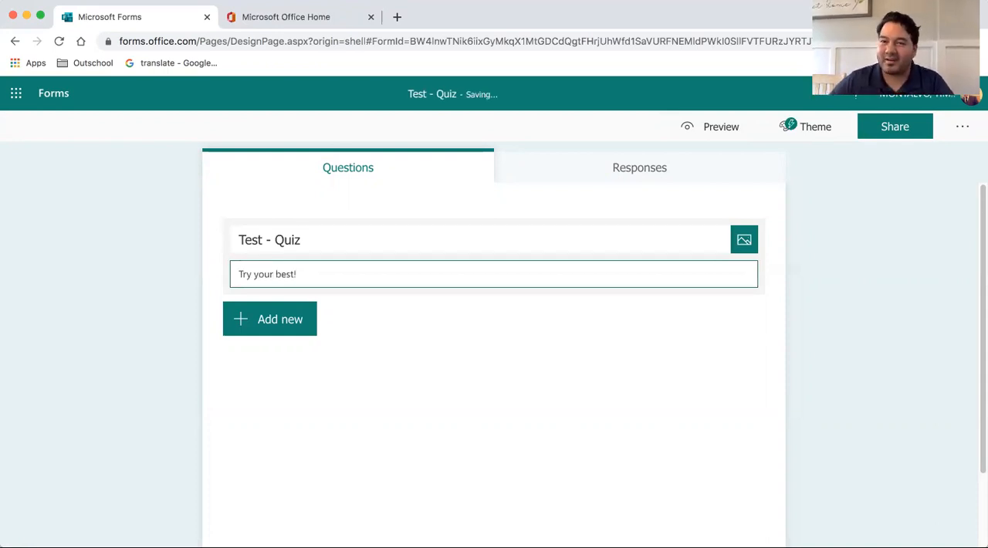
# Add a Choice question and extend it to four answer options.
pyautogui.click(269, 318)
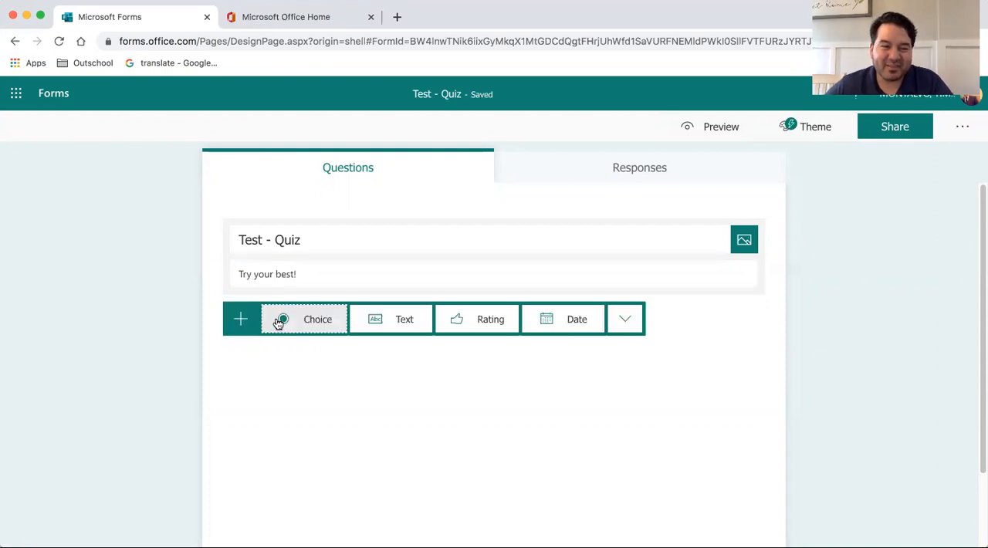
pyautogui.moveTo(278, 322)
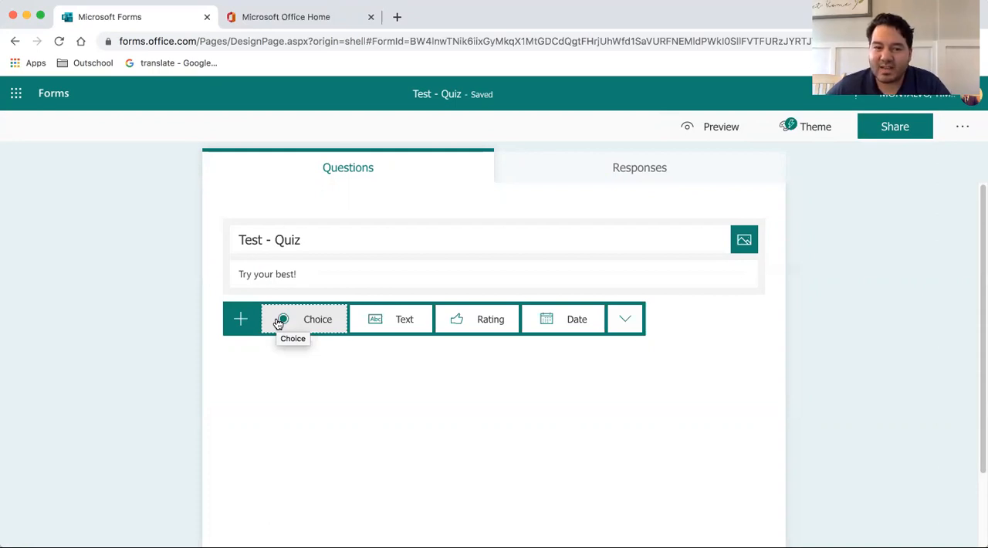
pyautogui.moveTo(287, 321)
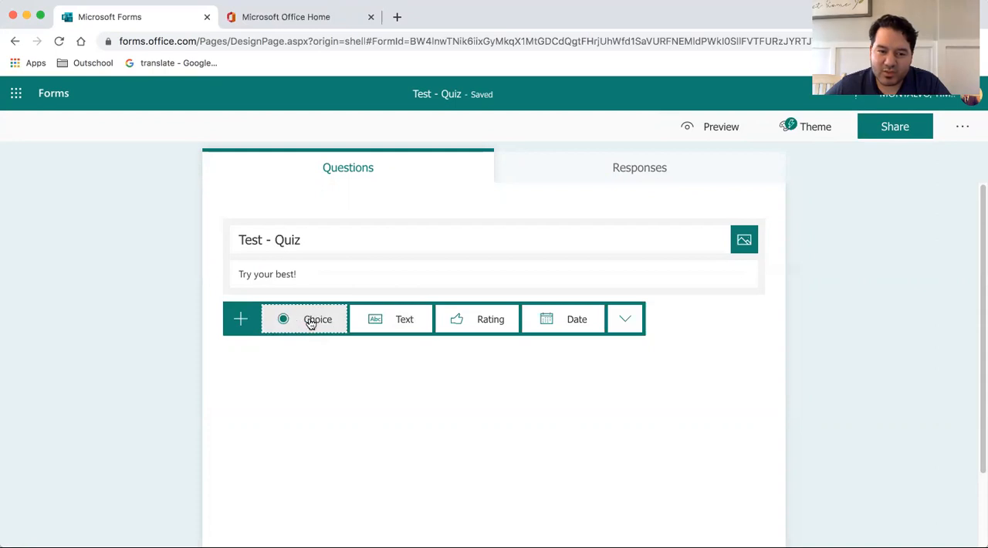
pyautogui.click(318, 318)
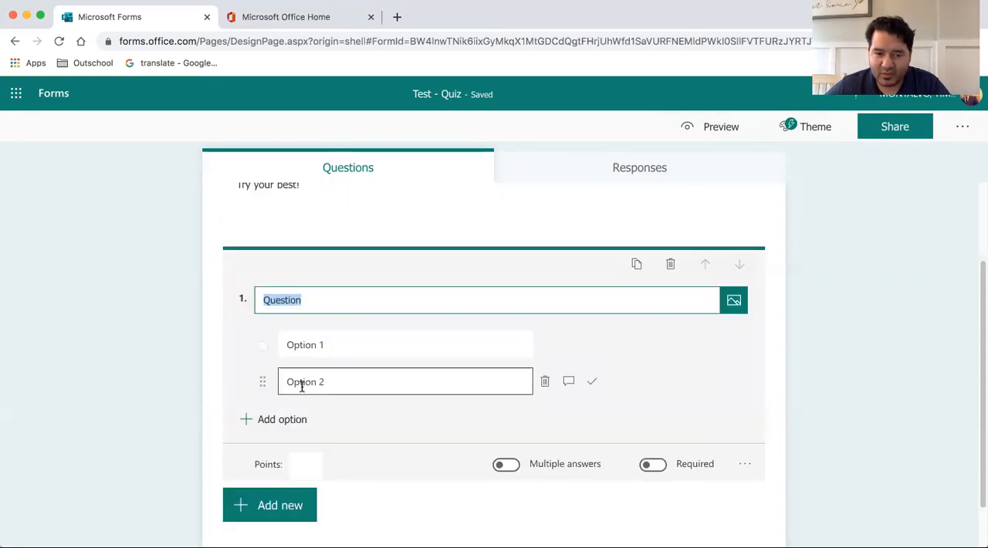
pyautogui.click(273, 420)
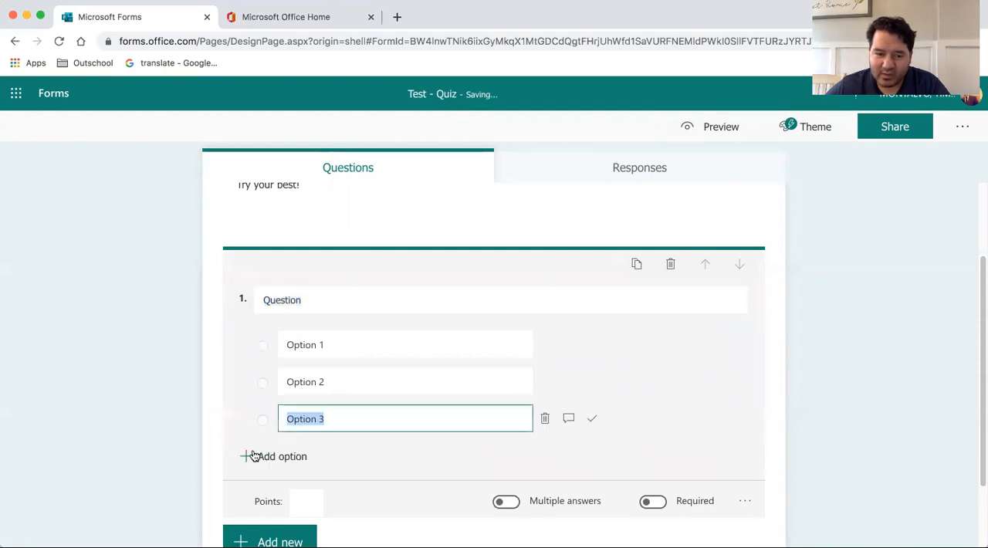
pyautogui.click(254, 457)
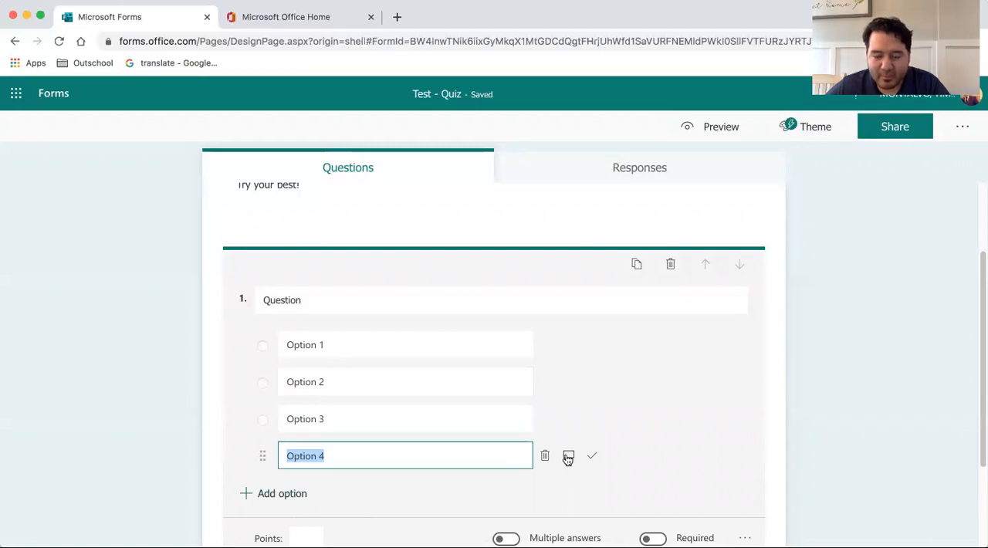
pyautogui.moveTo(741, 283)
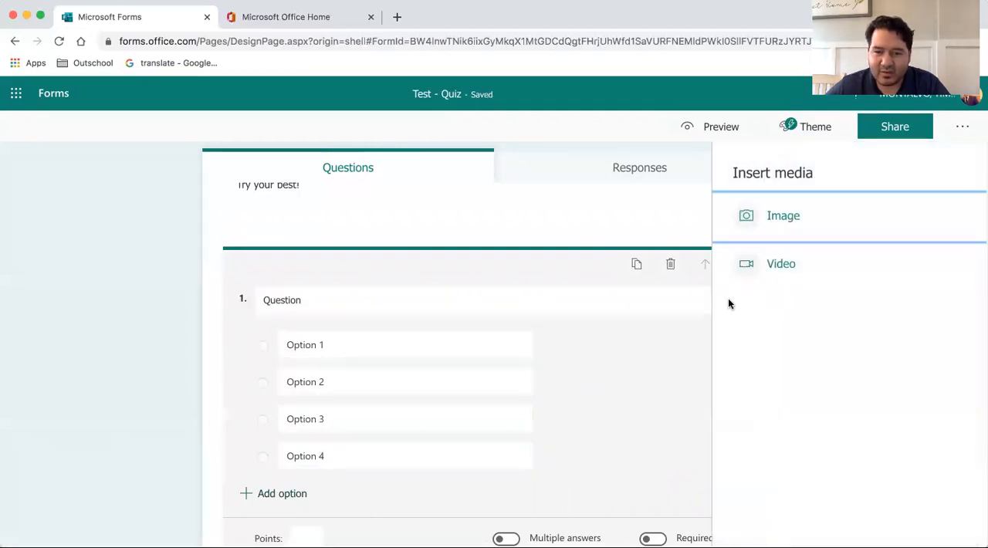
pyautogui.moveTo(737, 199)
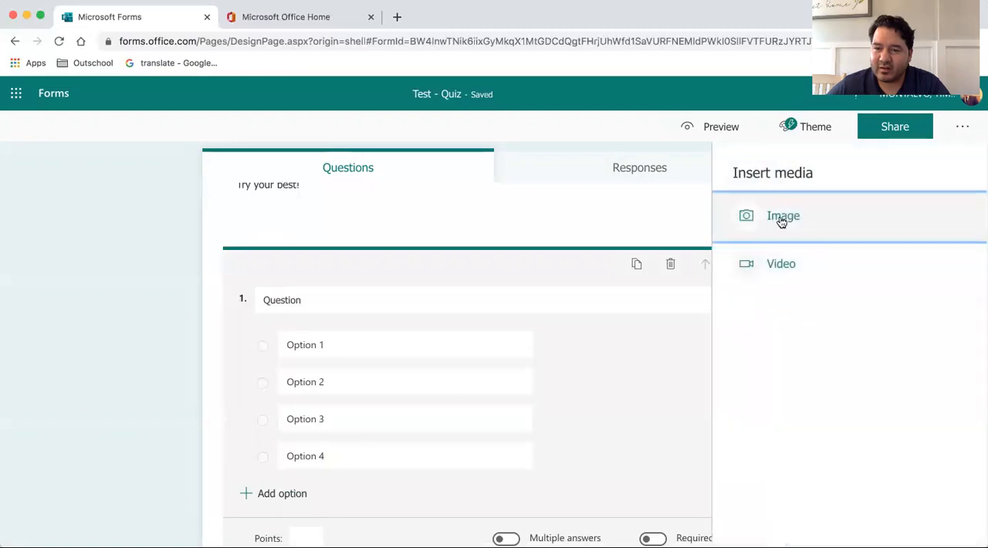
pyautogui.click(783, 216)
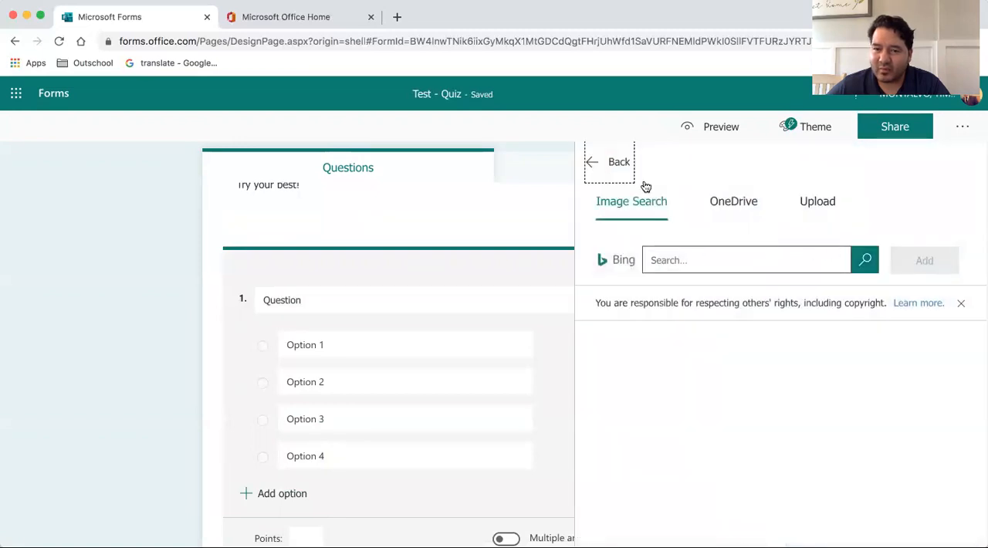
pyautogui.click(745, 259)
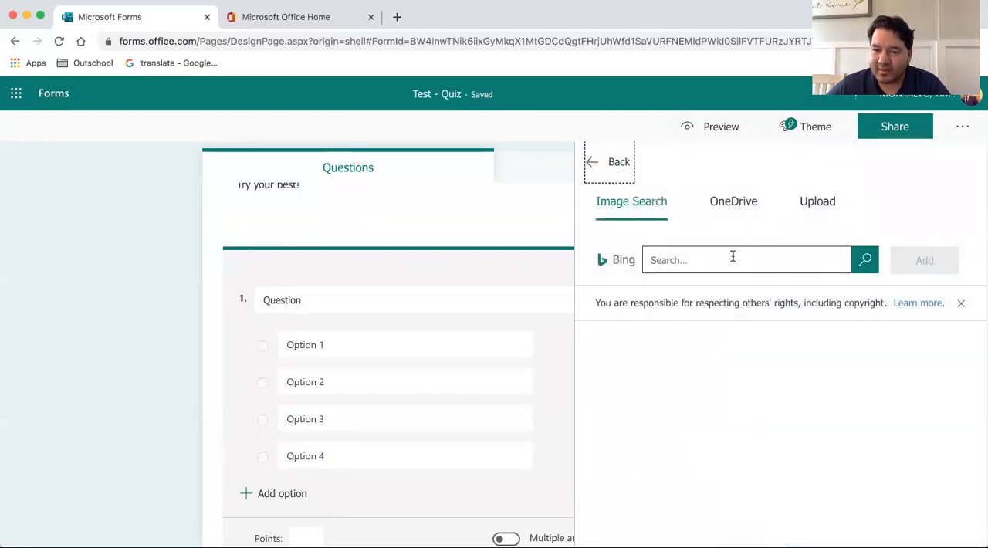
pyautogui.moveTo(733, 201)
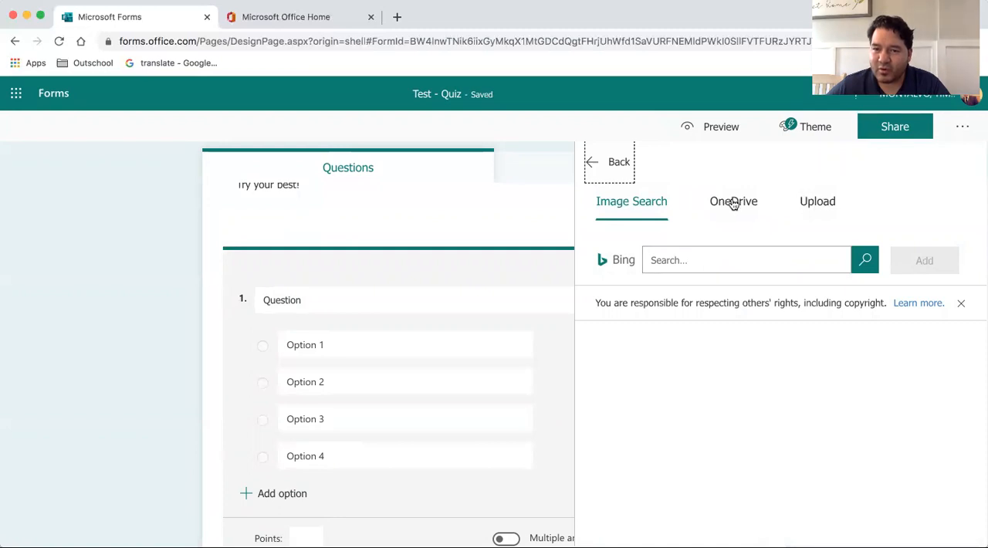
pyautogui.click(608, 161)
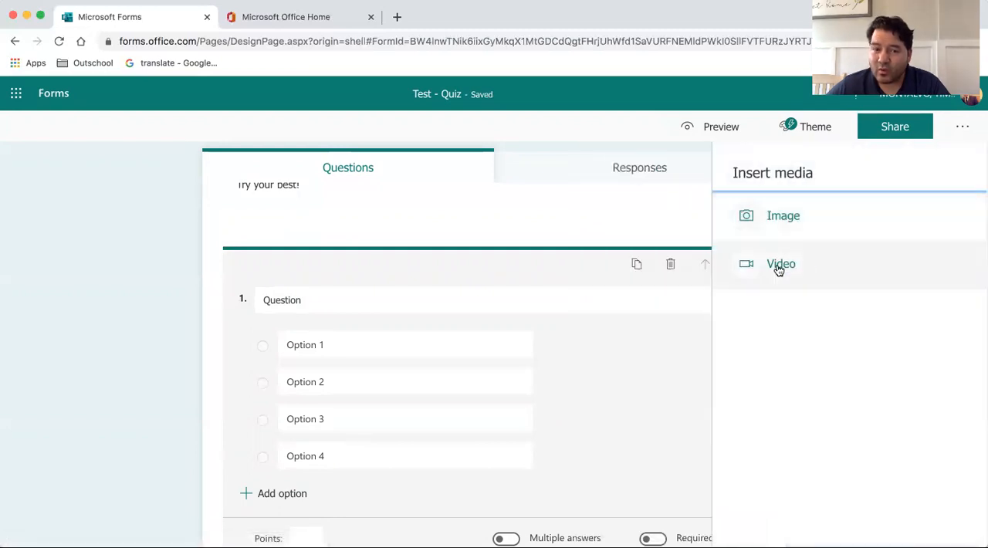
pyautogui.moveTo(784, 275)
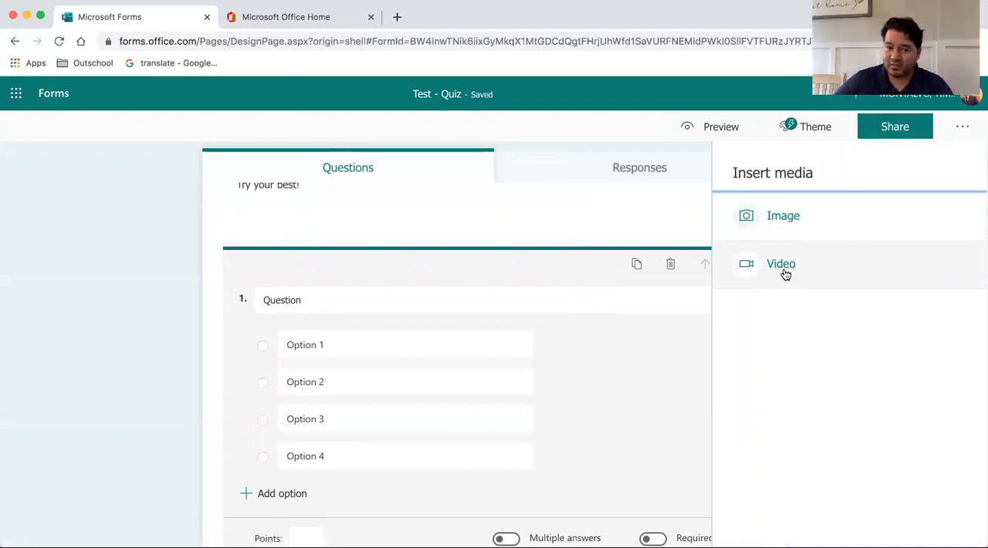
pyautogui.moveTo(789, 264)
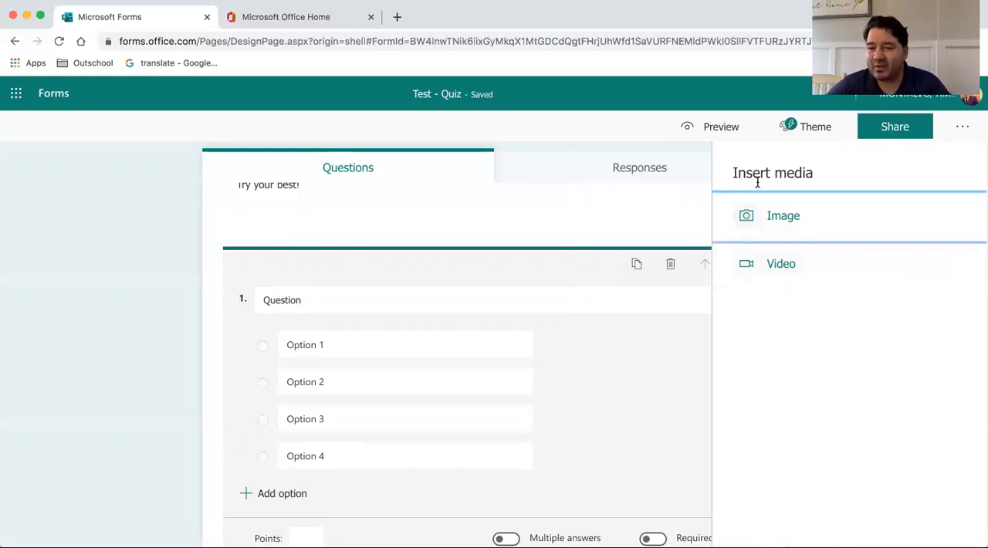
pyautogui.click(780, 263)
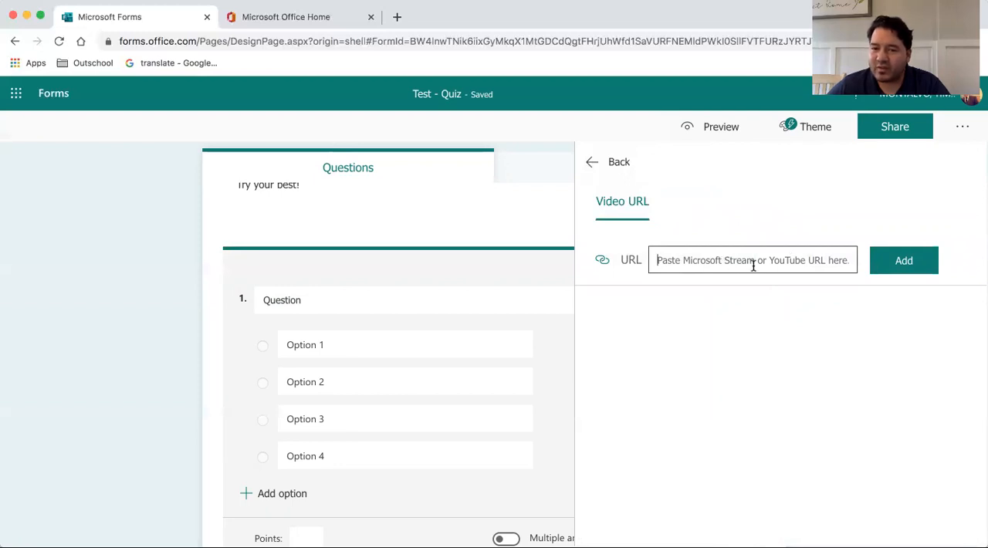
pyautogui.moveTo(654, 194)
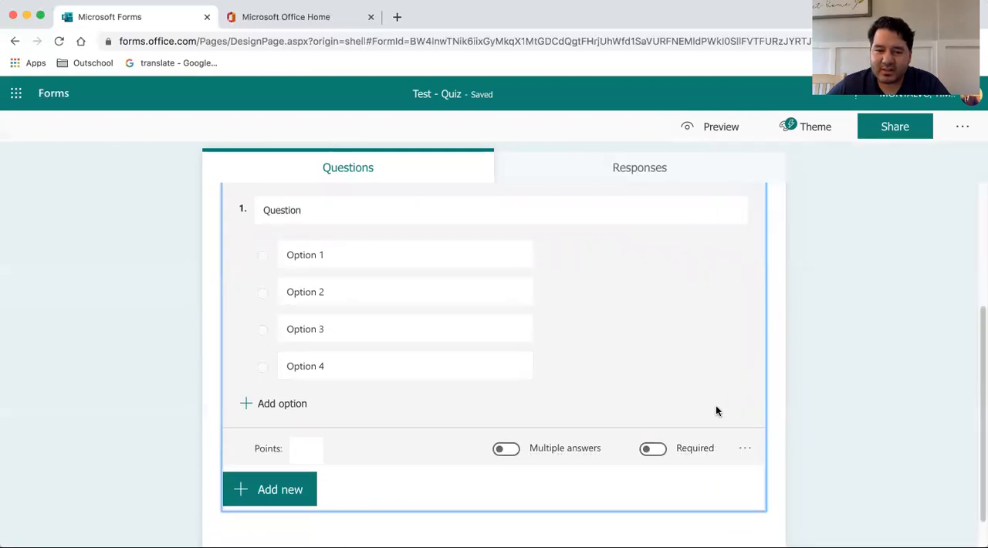
# Give question 1 a value of 5 points and switch on Required.
pyautogui.click(305, 449)
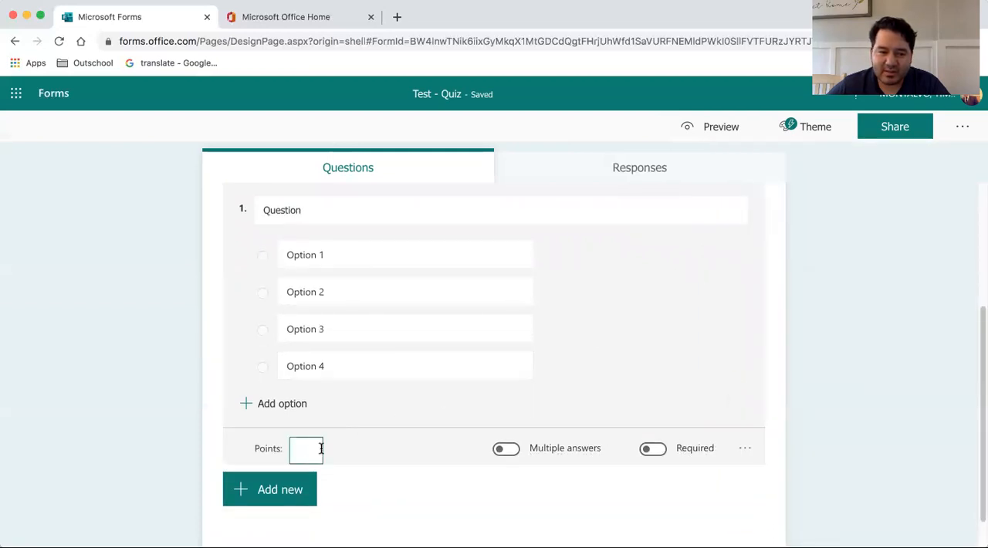
pyautogui.write('5')
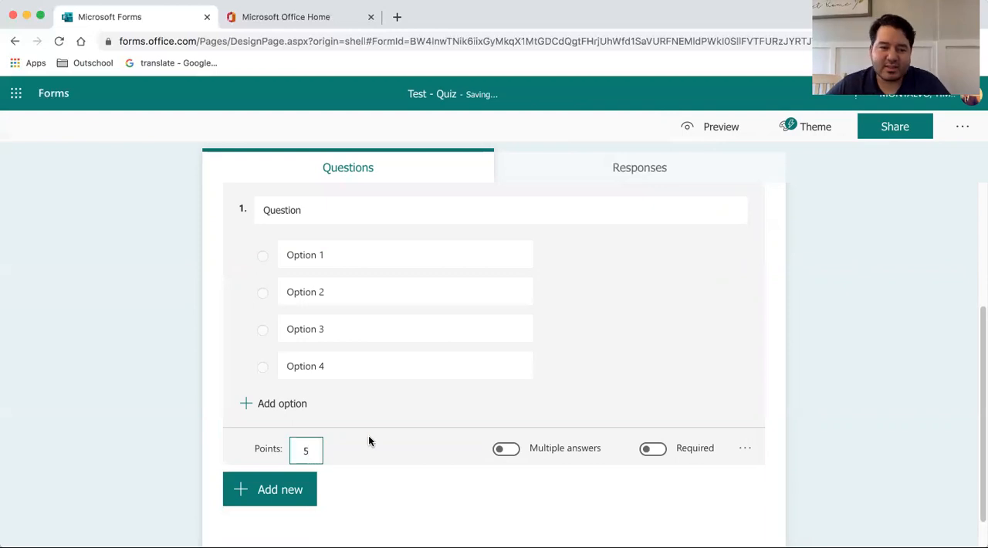
pyautogui.moveTo(438, 404)
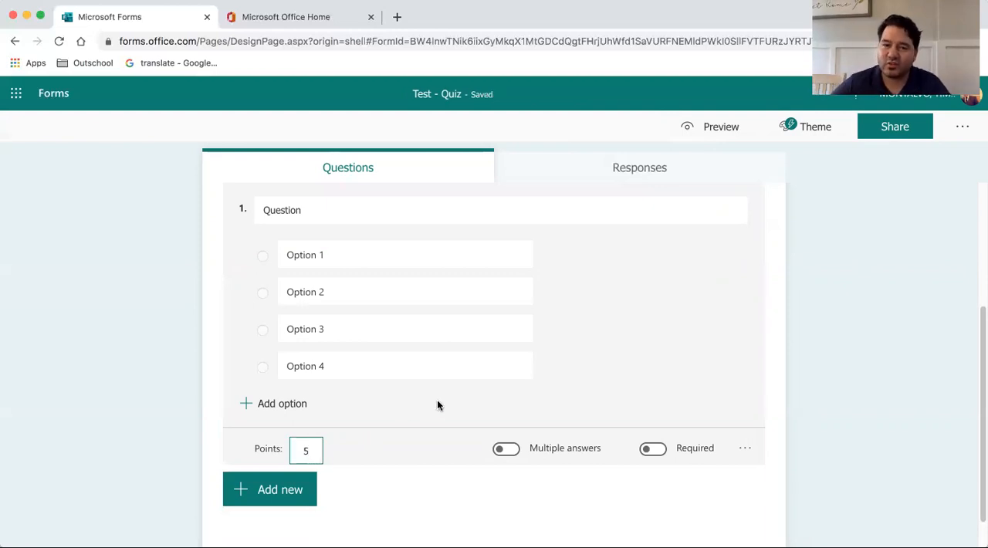
pyautogui.click(405, 366)
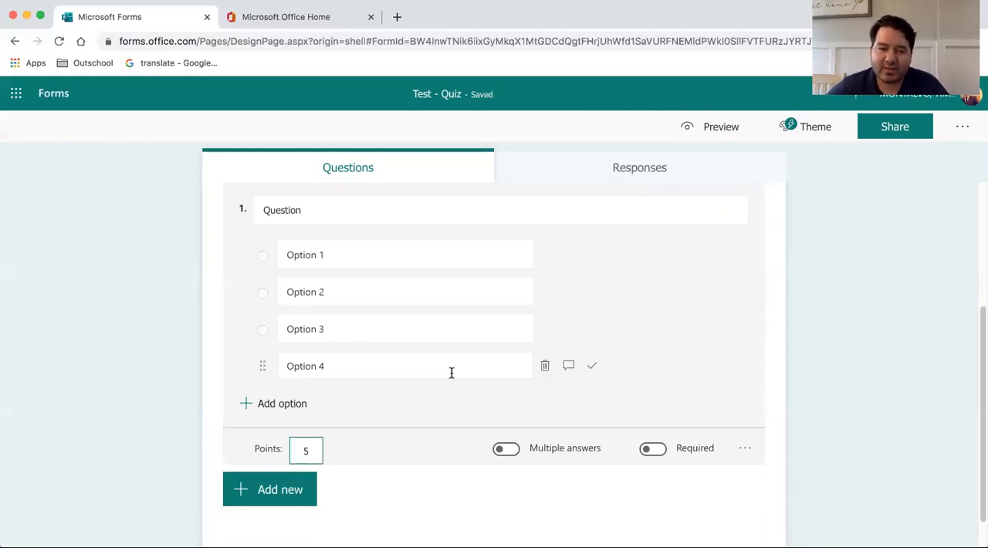
pyautogui.moveTo(509, 482)
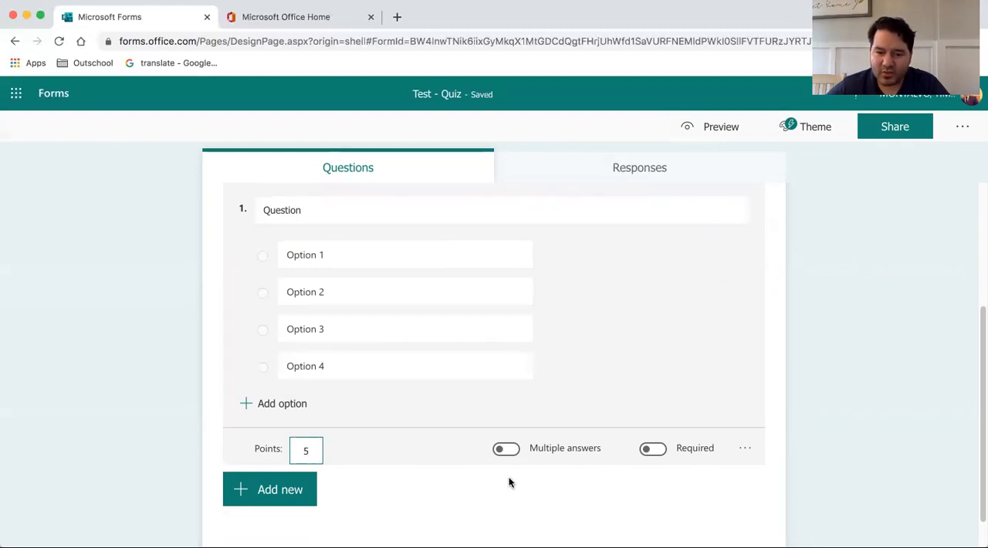
pyautogui.click(506, 448)
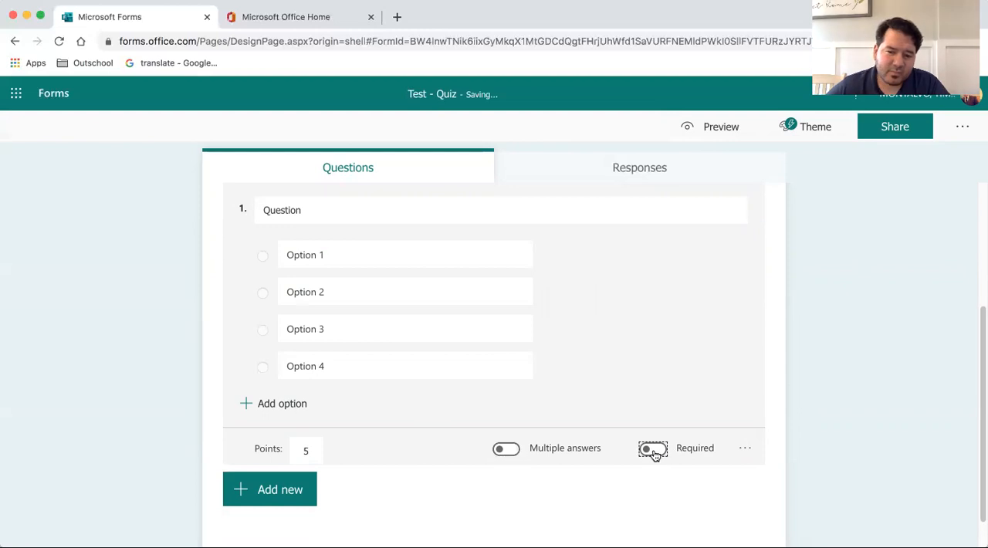
pyautogui.click(652, 447)
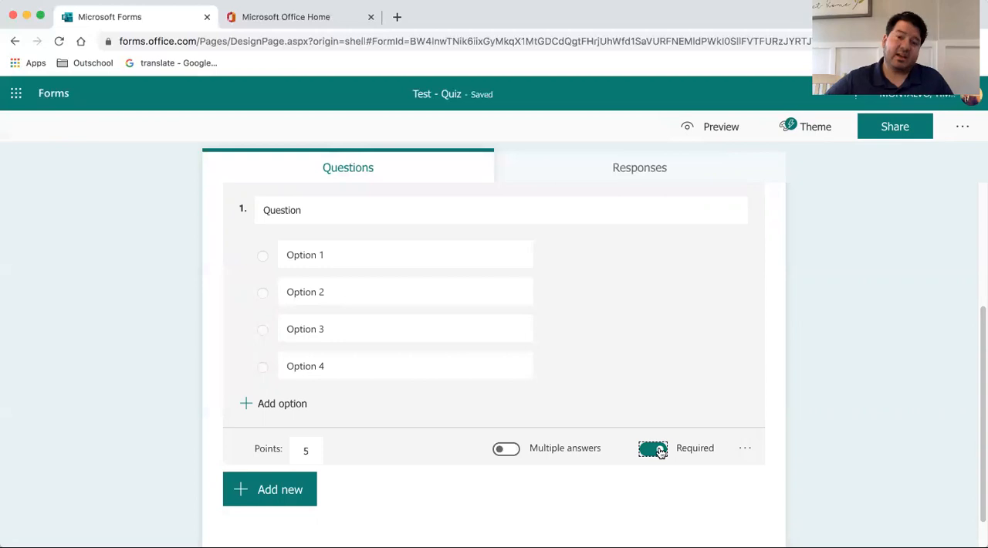
# Enable Math mode on question 1 from its more-settings menu and dismiss the equation keypad.
pyautogui.click(651, 448)
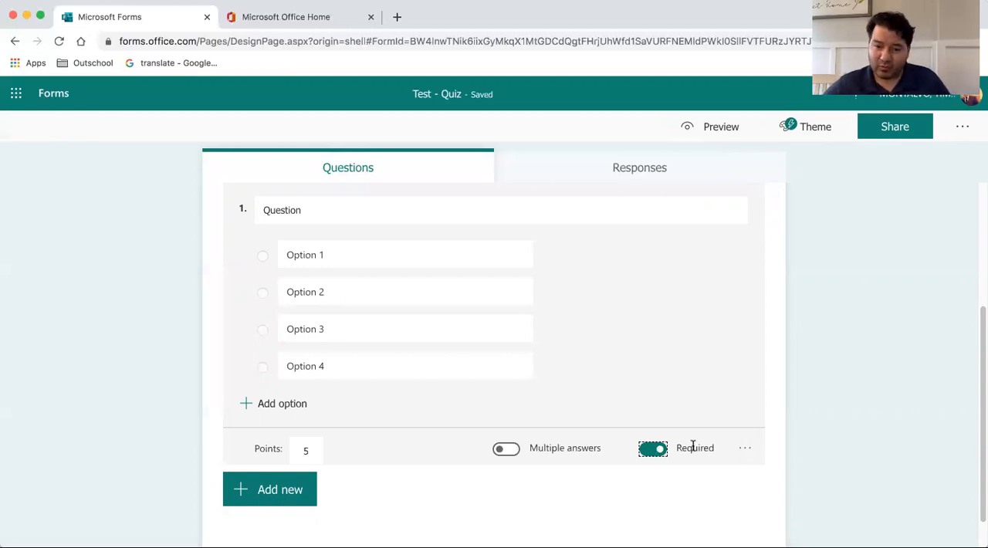
pyautogui.click(747, 448)
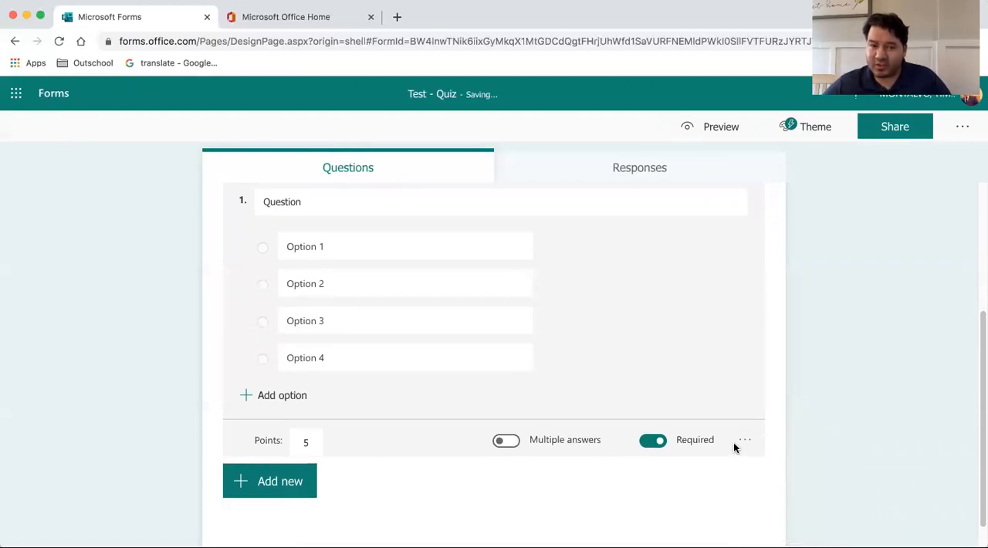
pyautogui.click(744, 439)
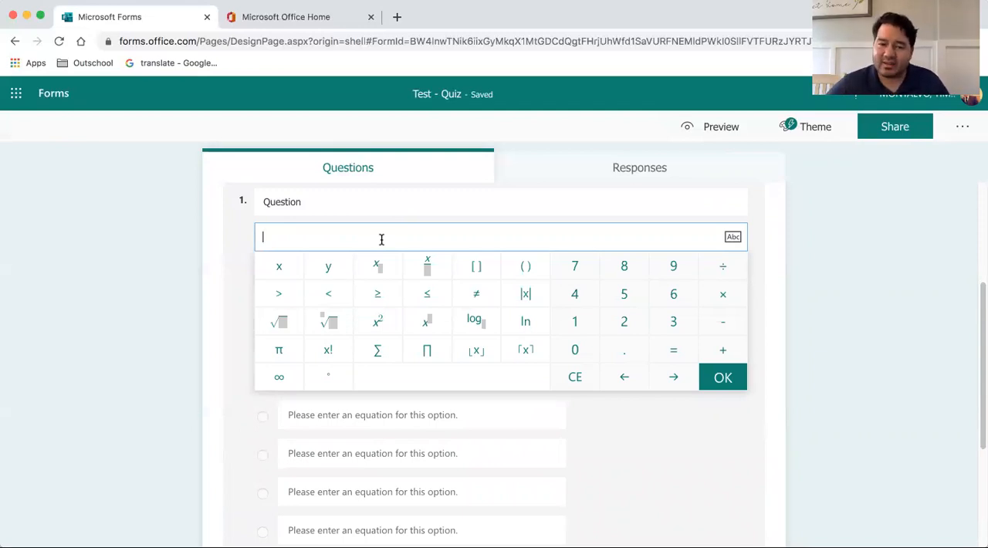
pyautogui.moveTo(817, 324)
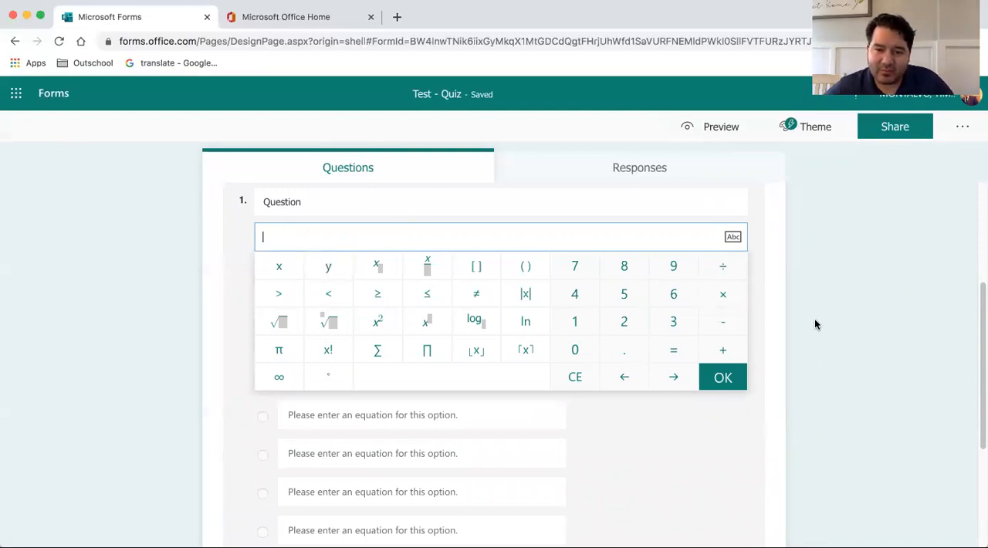
pyautogui.click(722, 377)
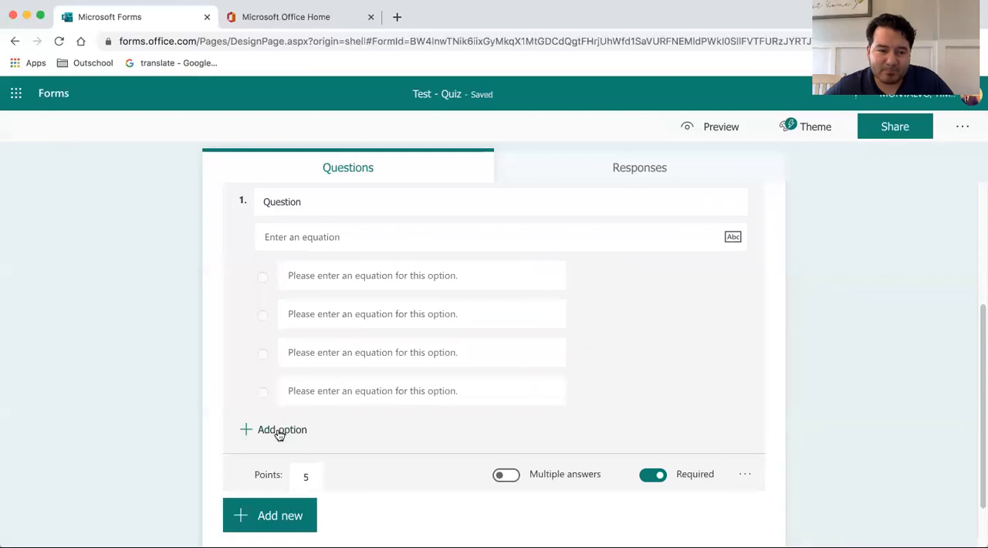
pyautogui.moveTo(268, 516)
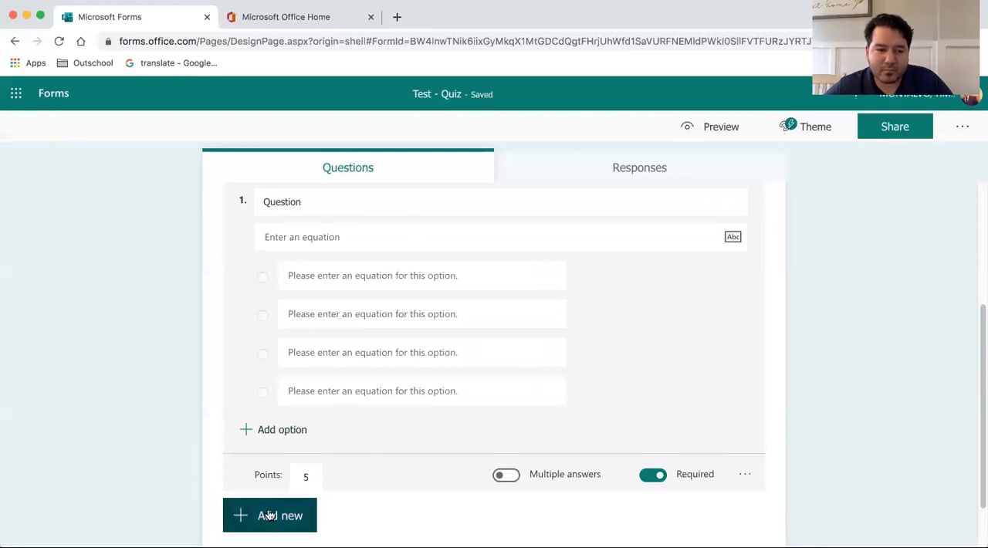
# Add a short-answer Text question, toggling Long answer off again, with a correct-answer field.
pyautogui.click(272, 515)
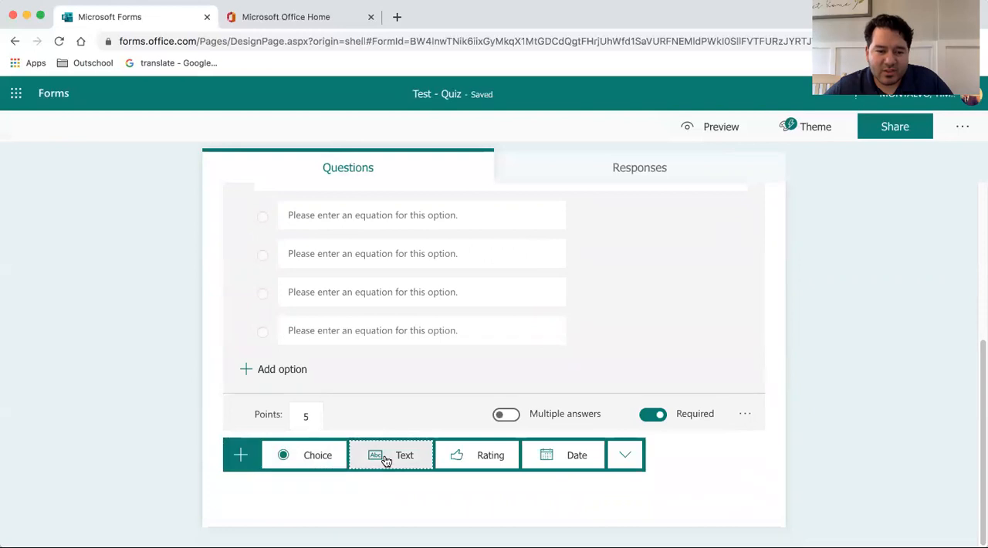
pyautogui.click(389, 454)
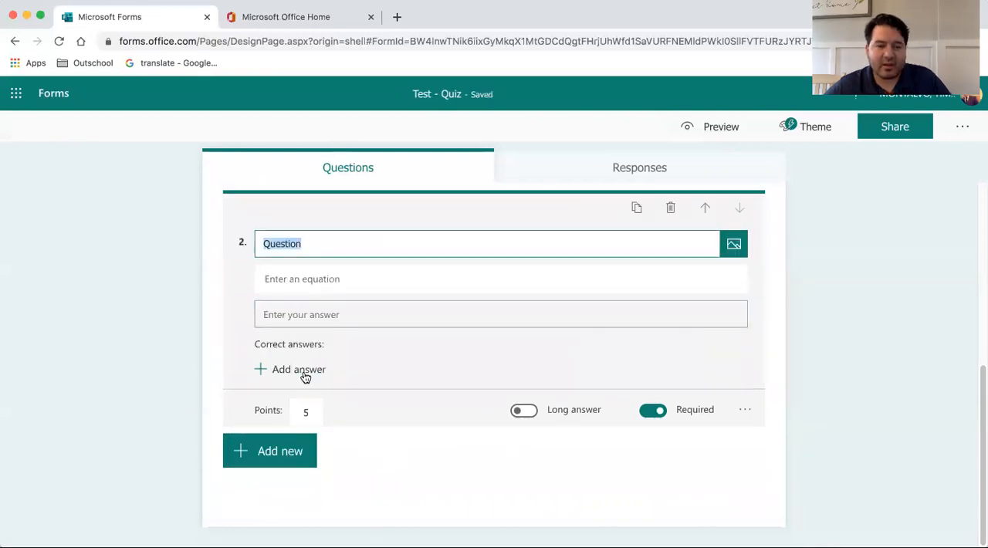
pyautogui.click(523, 410)
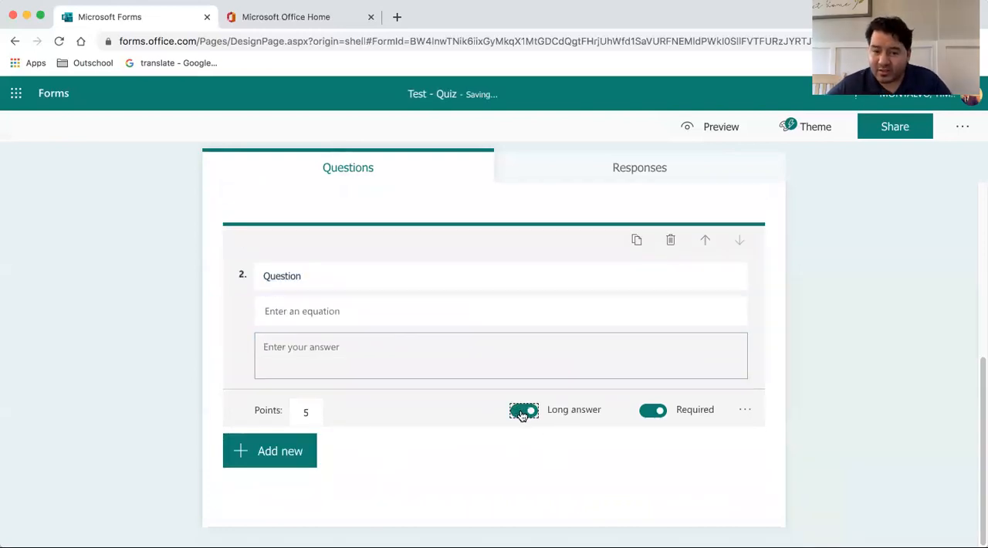
pyautogui.click(524, 411)
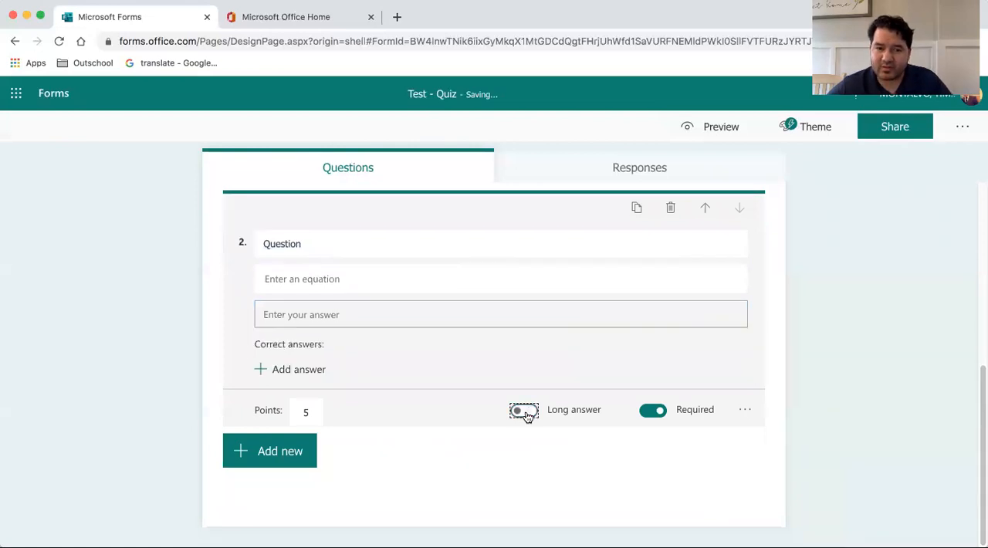
pyautogui.click(290, 368)
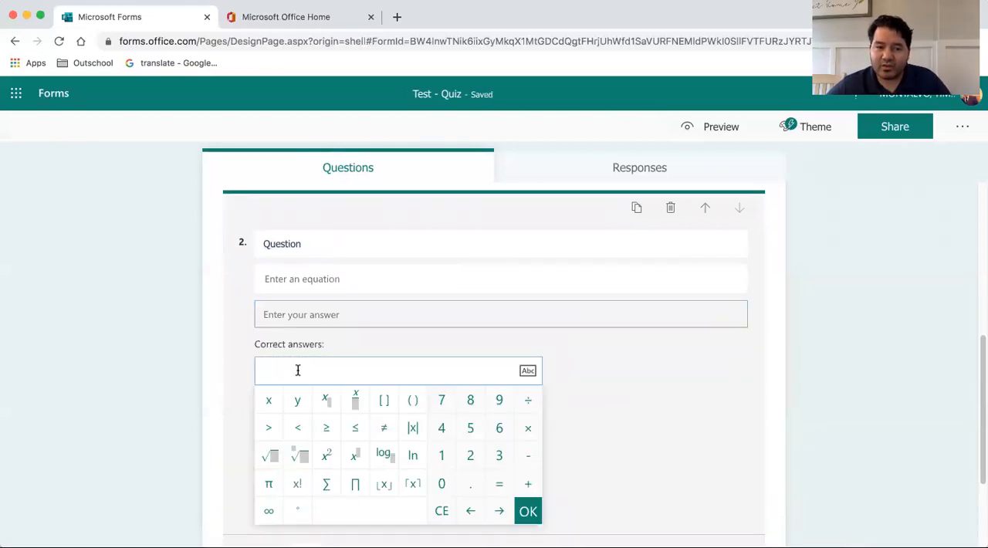
pyautogui.moveTo(450, 364)
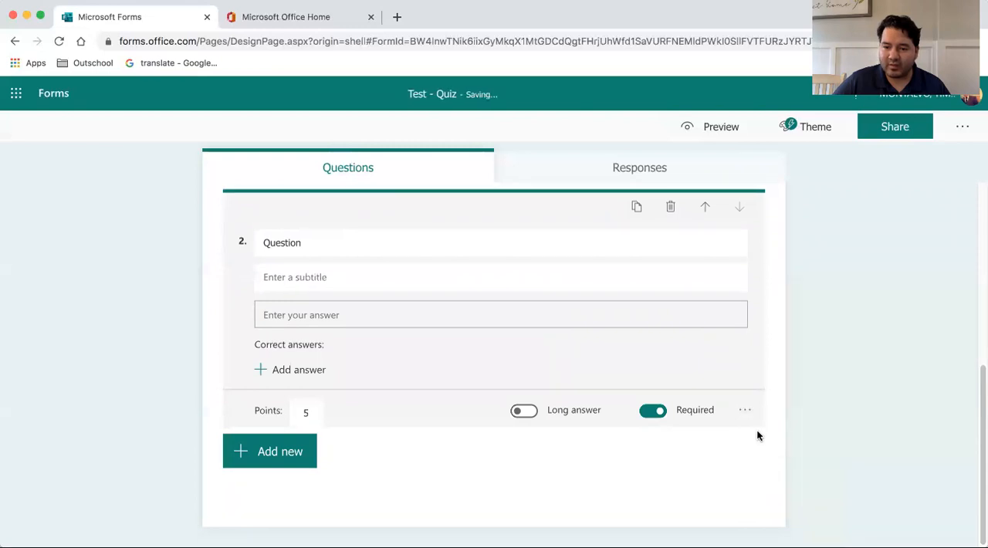
pyautogui.click(500, 276)
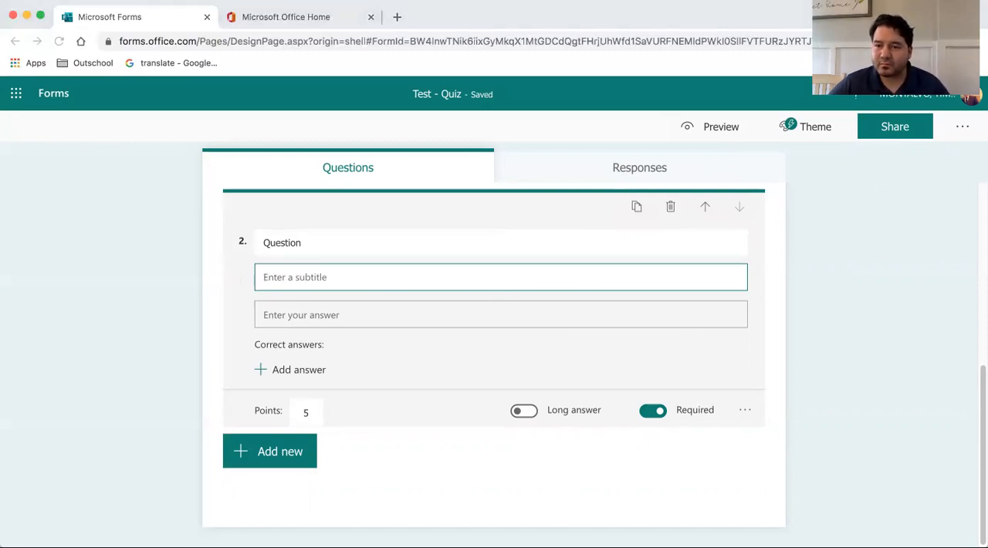
# Return to the My forms list and scroll to the Test - Quiz with 44 responses.
pyautogui.click(17, 92)
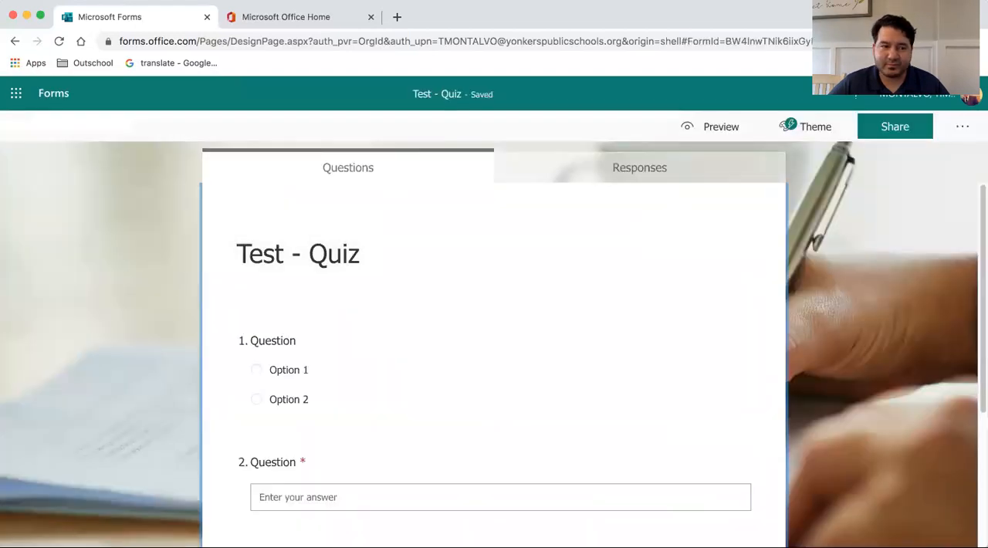
pyautogui.click(52, 93)
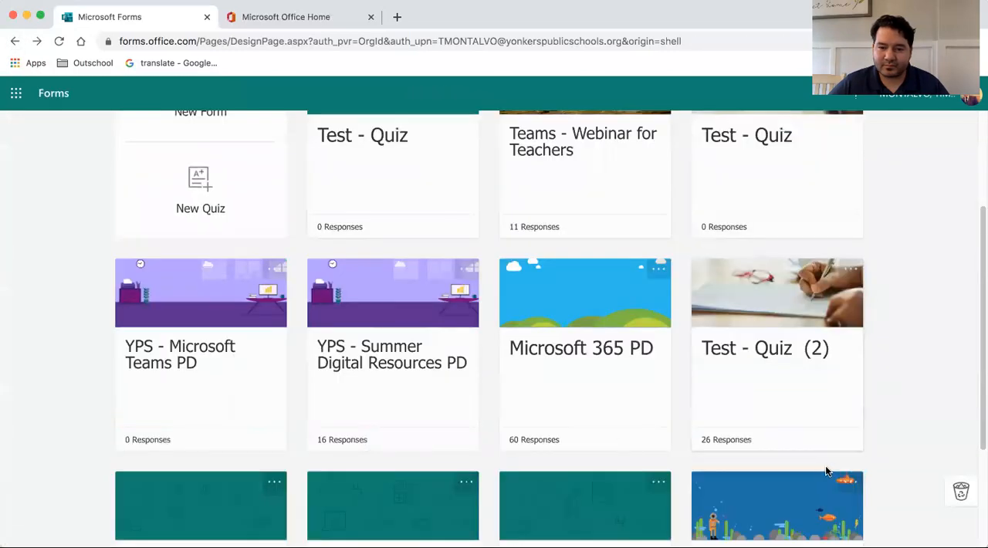
pyautogui.scroll(-3)
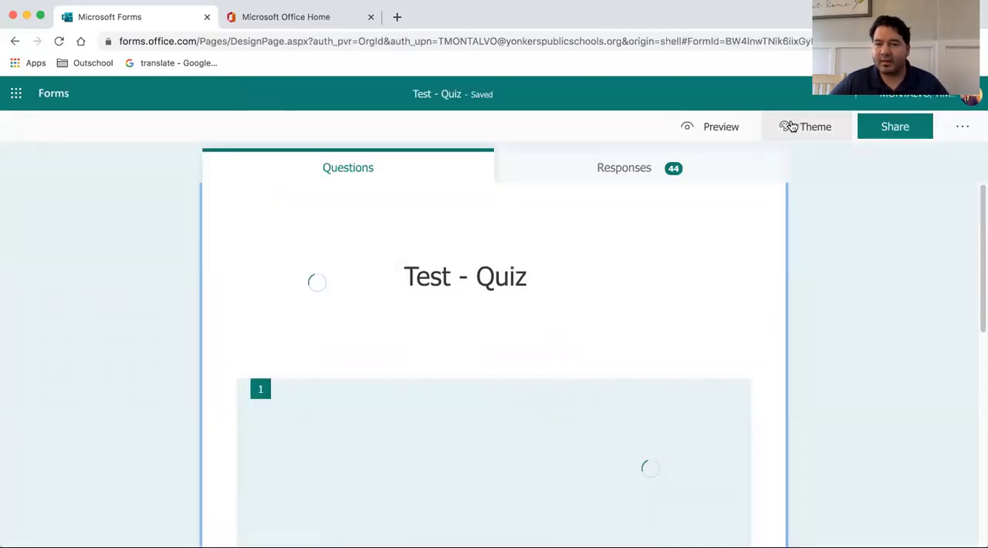
pyautogui.moveTo(732, 129)
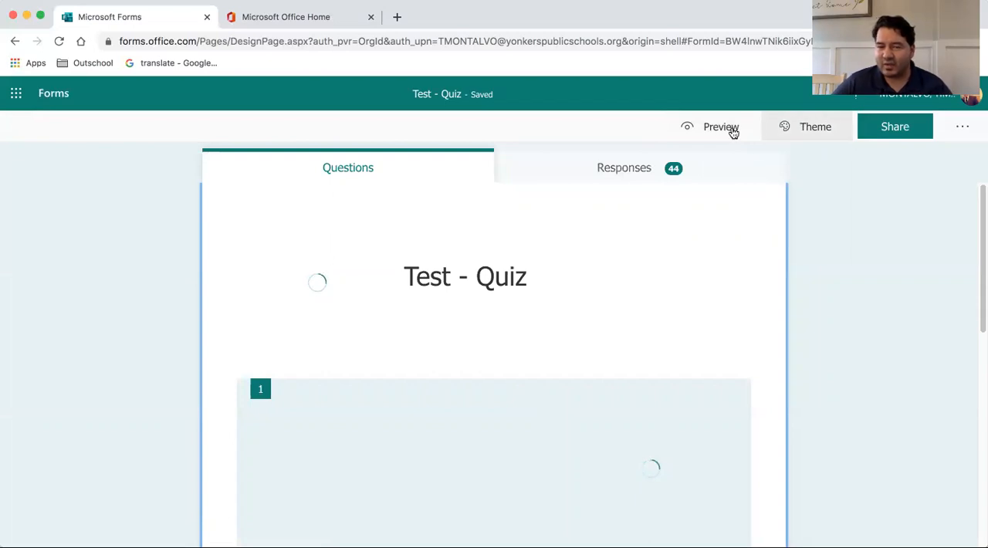
pyautogui.moveTo(794, 128)
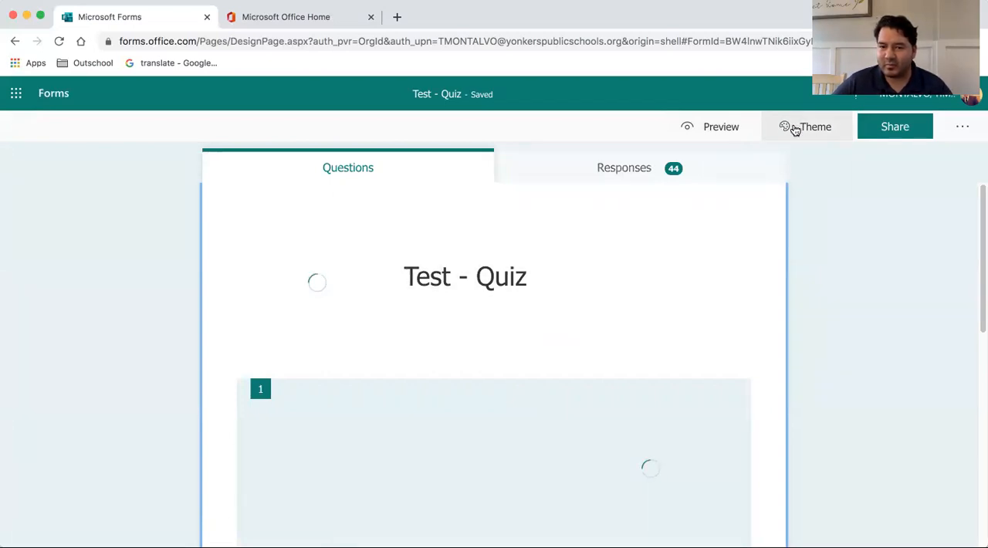
pyautogui.click(815, 126)
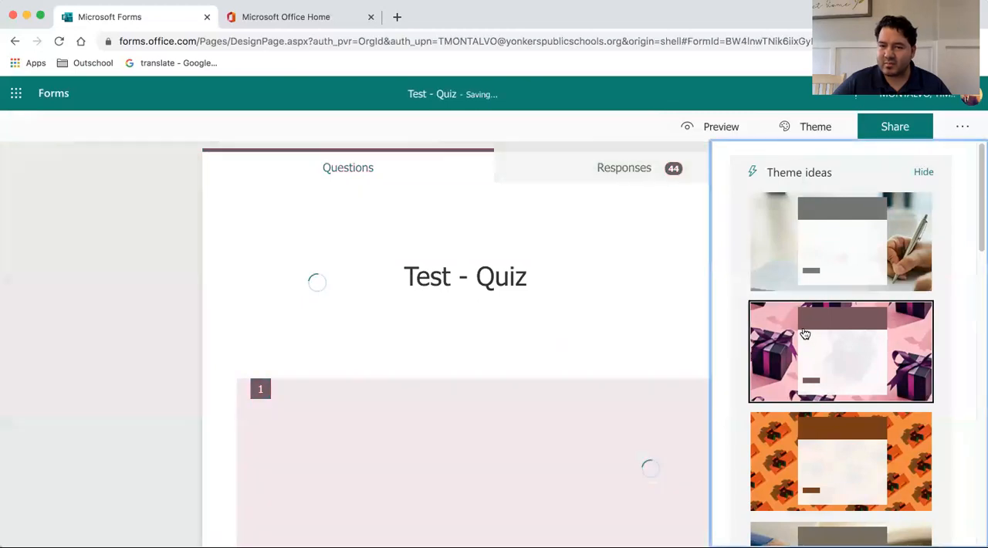
pyautogui.click(816, 469)
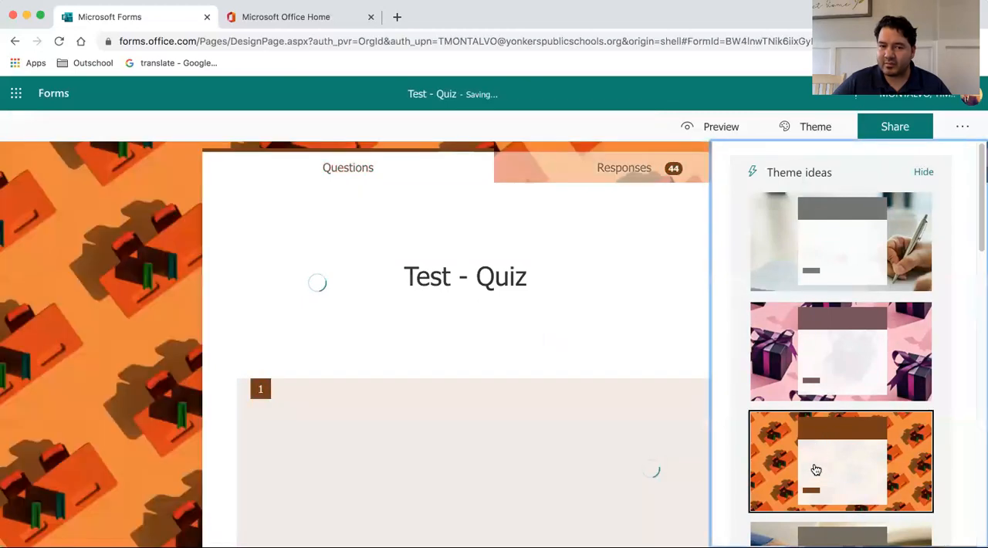
pyautogui.click(839, 459)
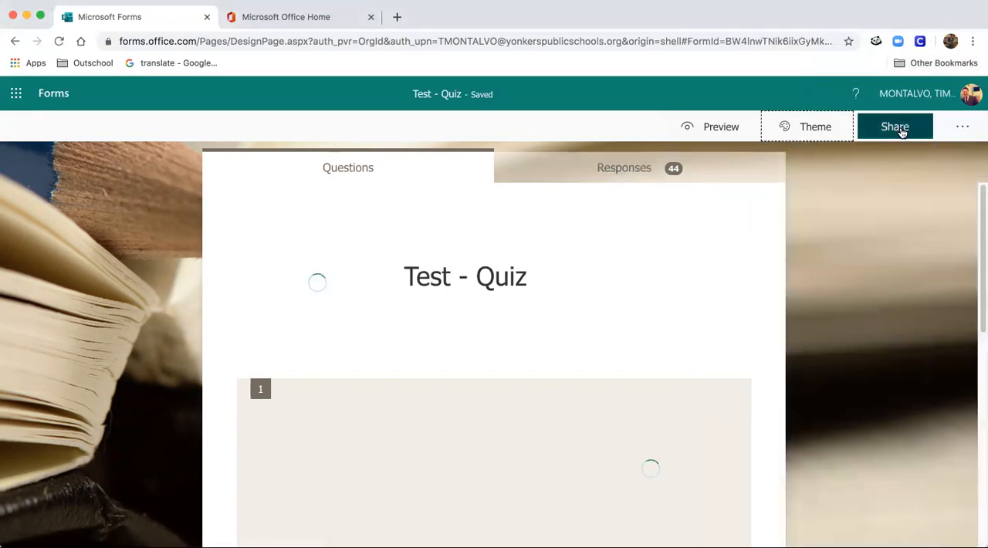
pyautogui.moveTo(901, 131)
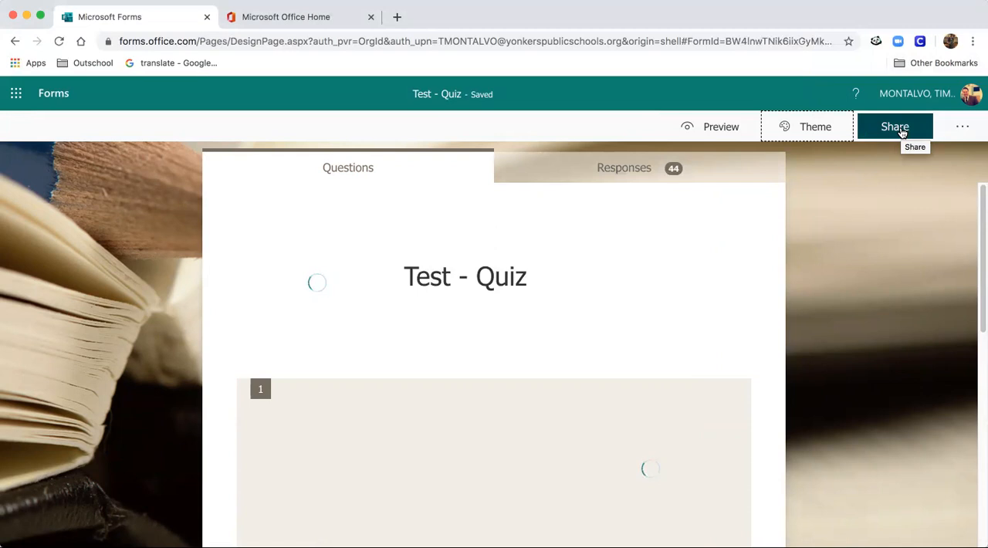
# In the Share pane choose 'Only people in my organization can respond'.
pyautogui.click(895, 127)
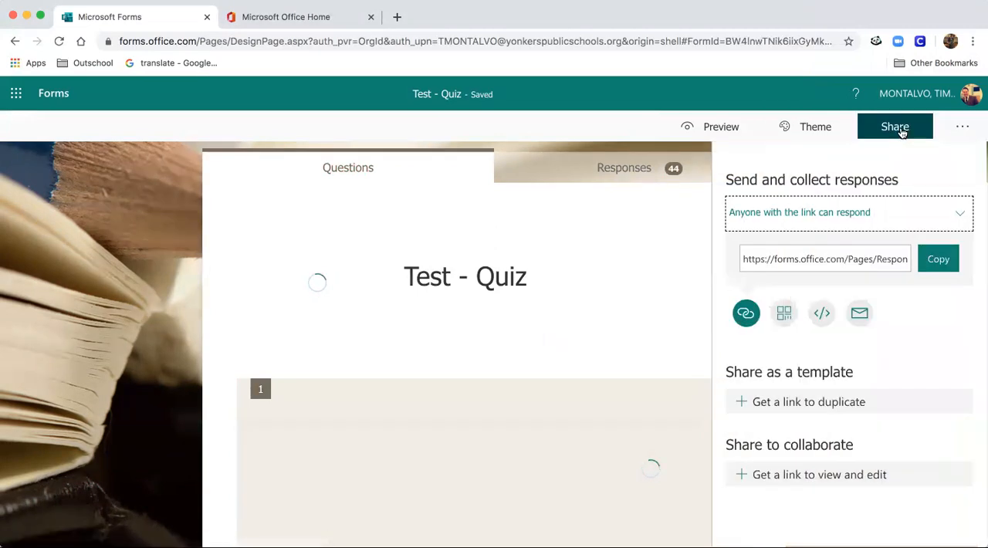
pyautogui.moveTo(281, 457)
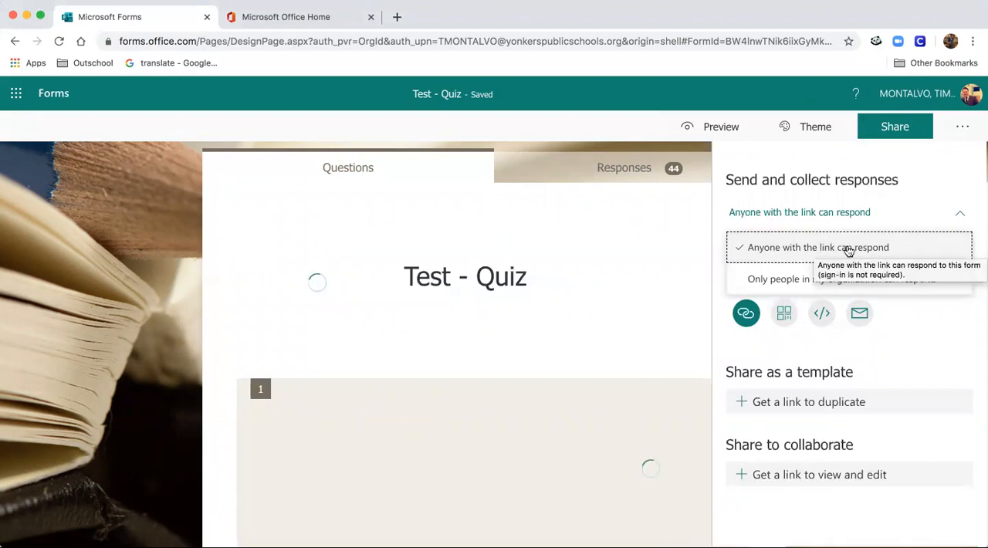
pyautogui.moveTo(798, 287)
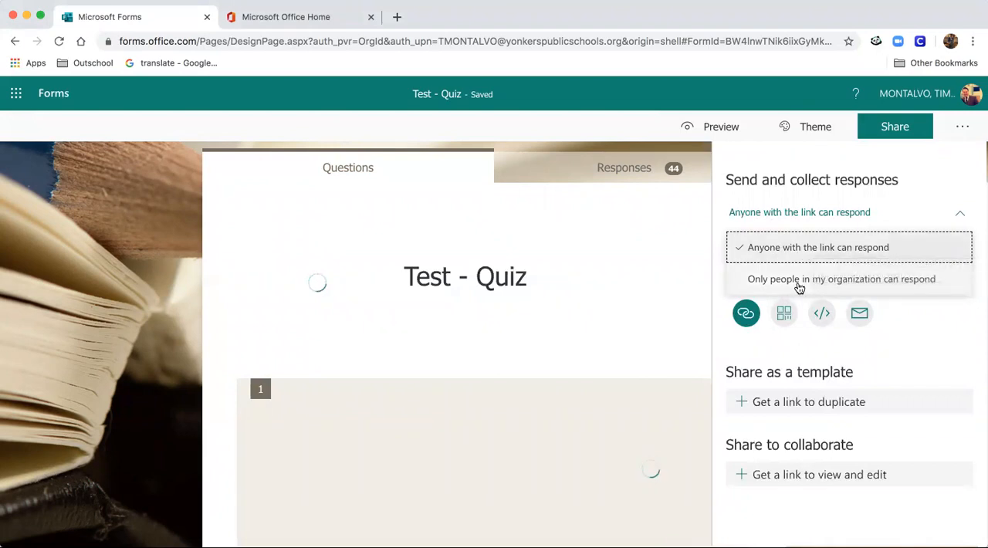
pyautogui.click(851, 277)
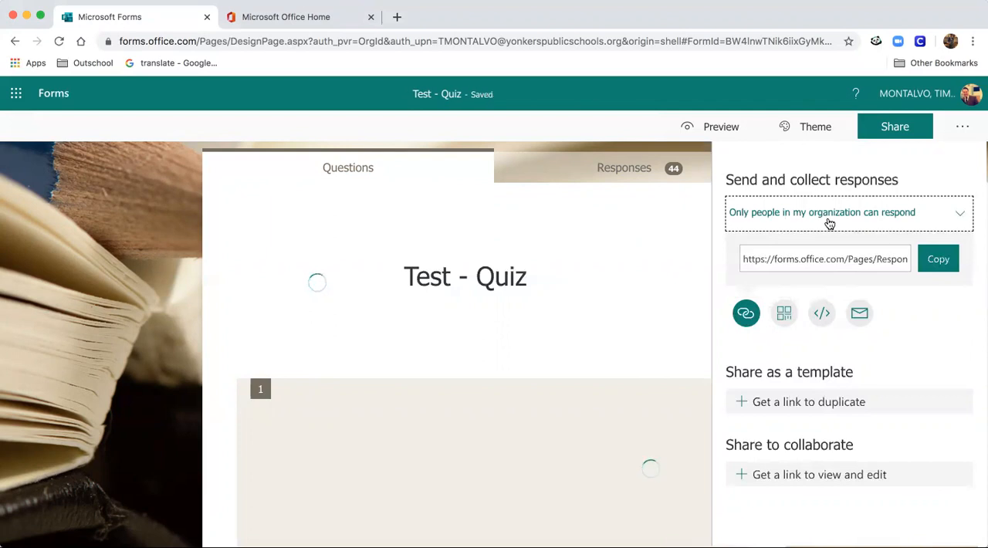
pyautogui.moveTo(784, 222)
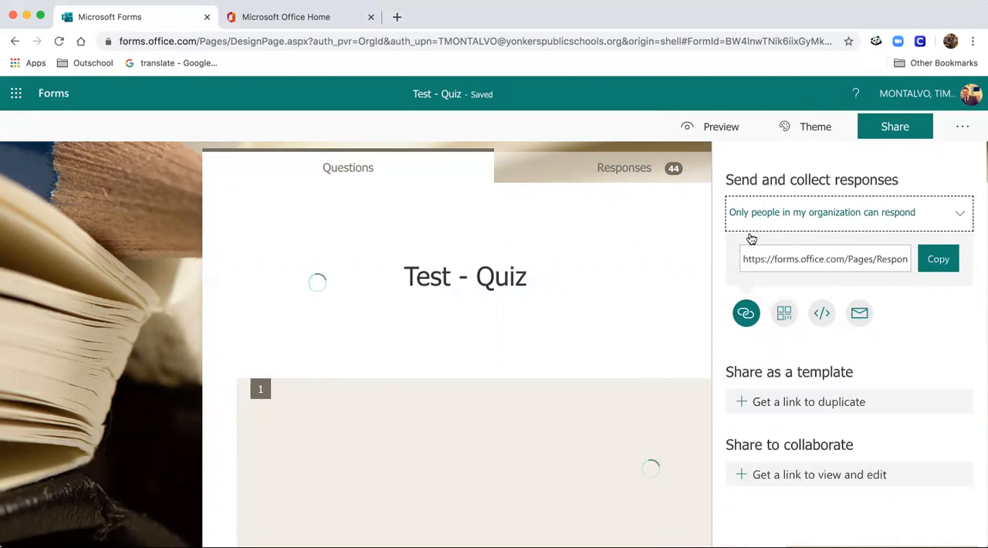
pyautogui.moveTo(943, 311)
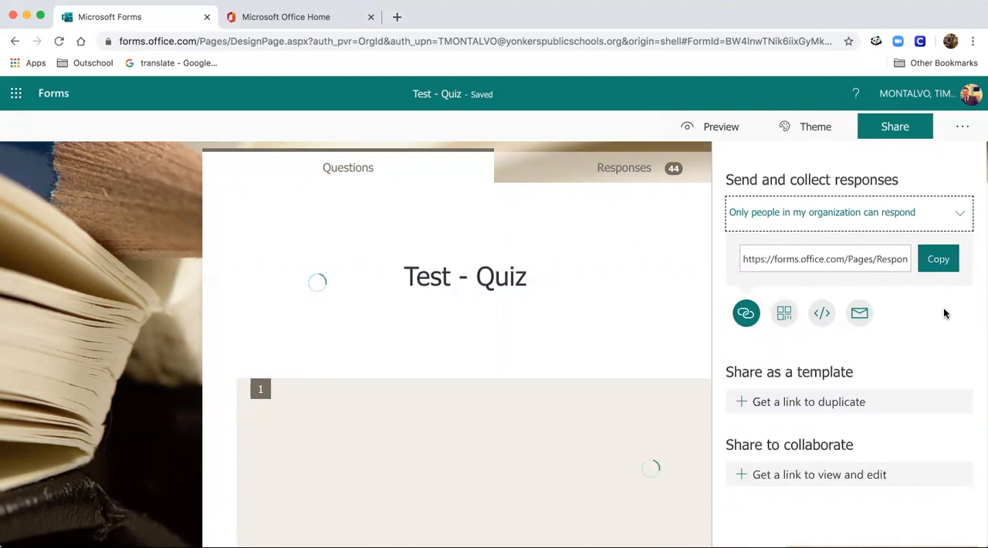
pyautogui.moveTo(784, 312)
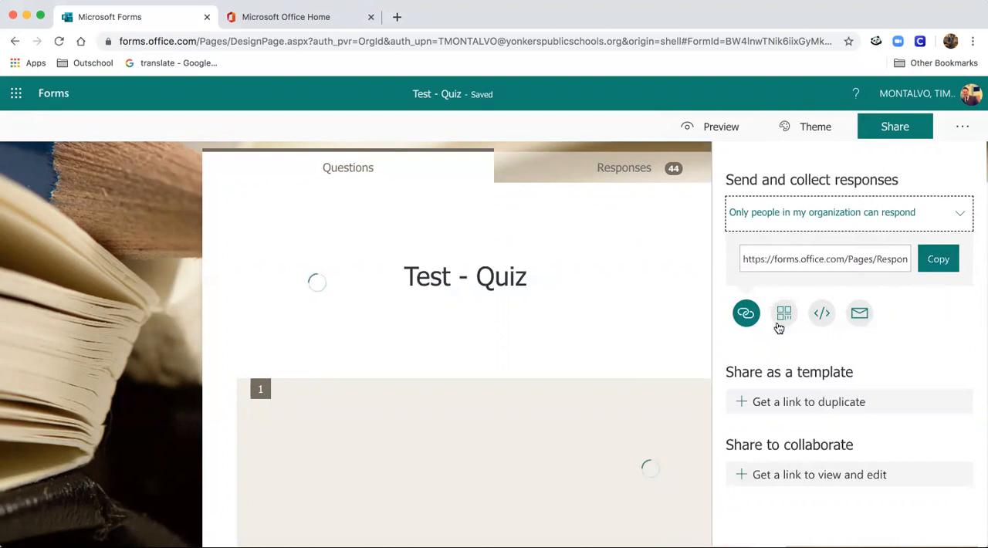
# View the quiz's QR code and embed code, then return to the plain response link.
pyautogui.click(784, 313)
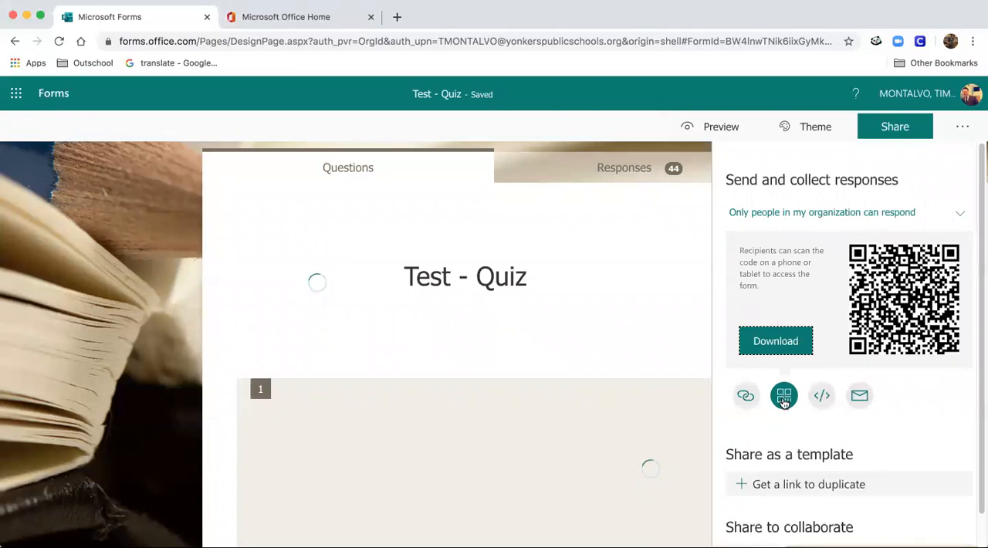
pyautogui.click(821, 336)
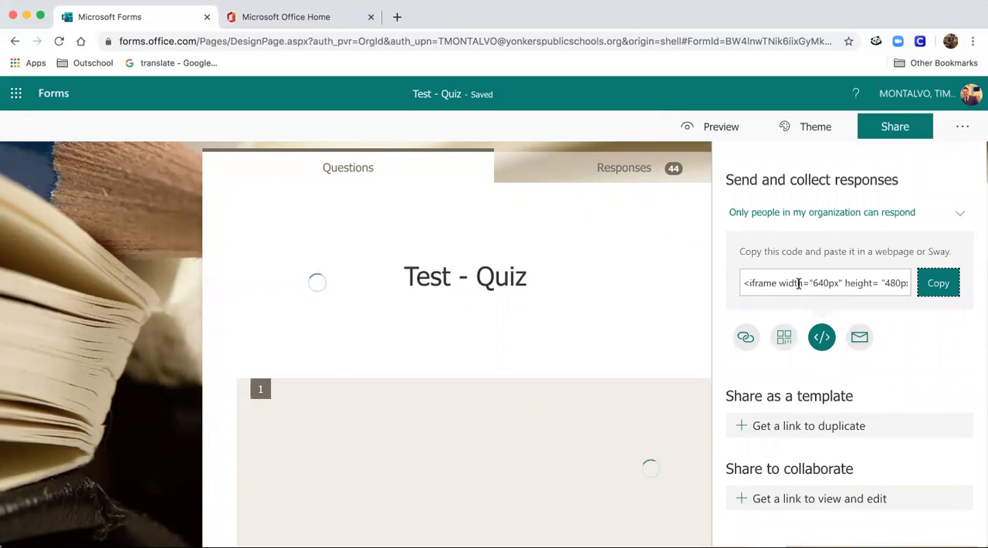
pyautogui.moveTo(790, 497)
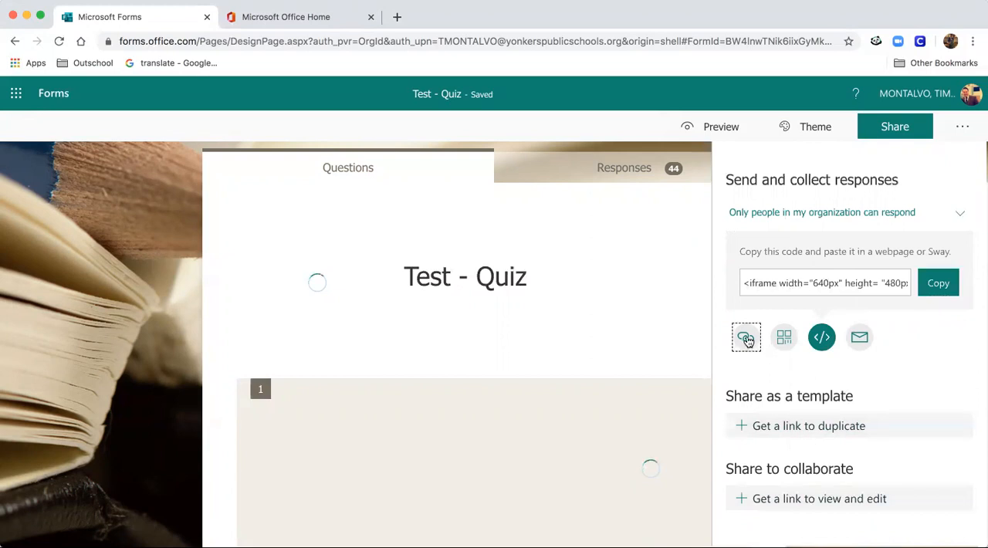
pyautogui.click(745, 337)
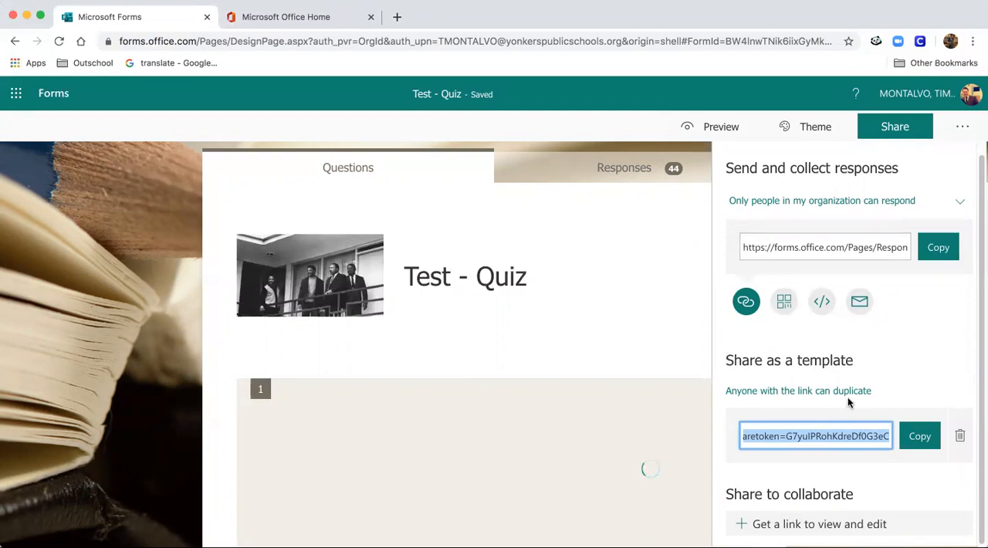
pyautogui.moveTo(852, 384)
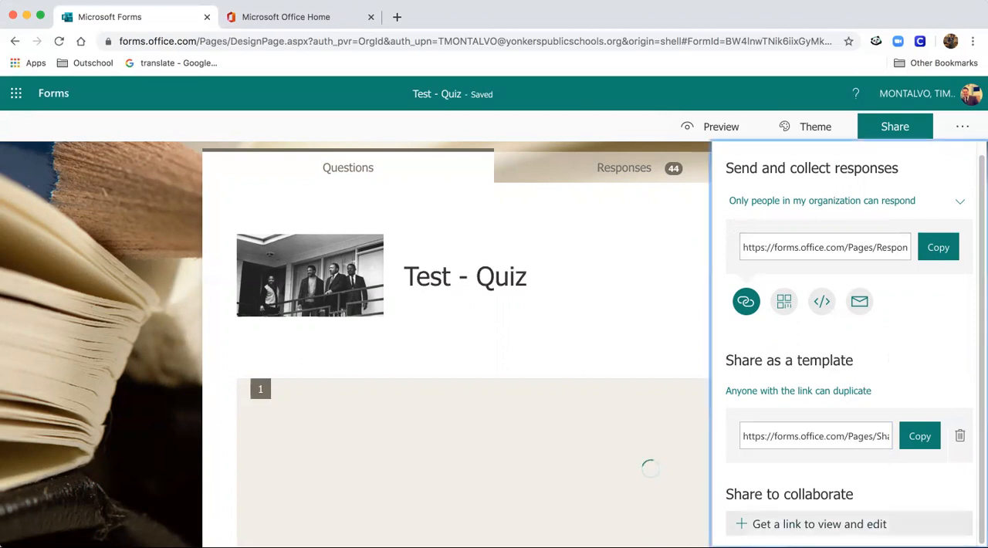
pyautogui.moveTo(818, 524)
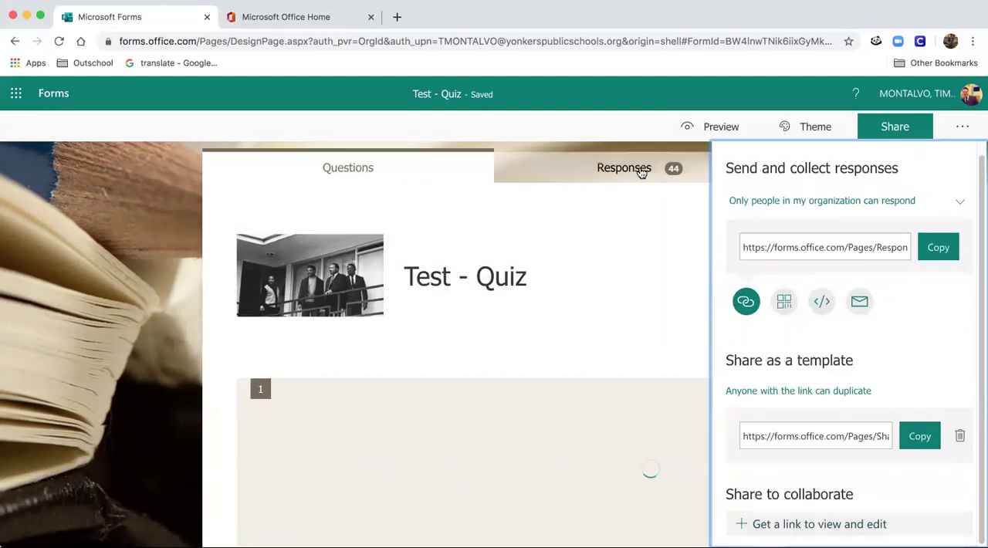
pyautogui.moveTo(641, 171)
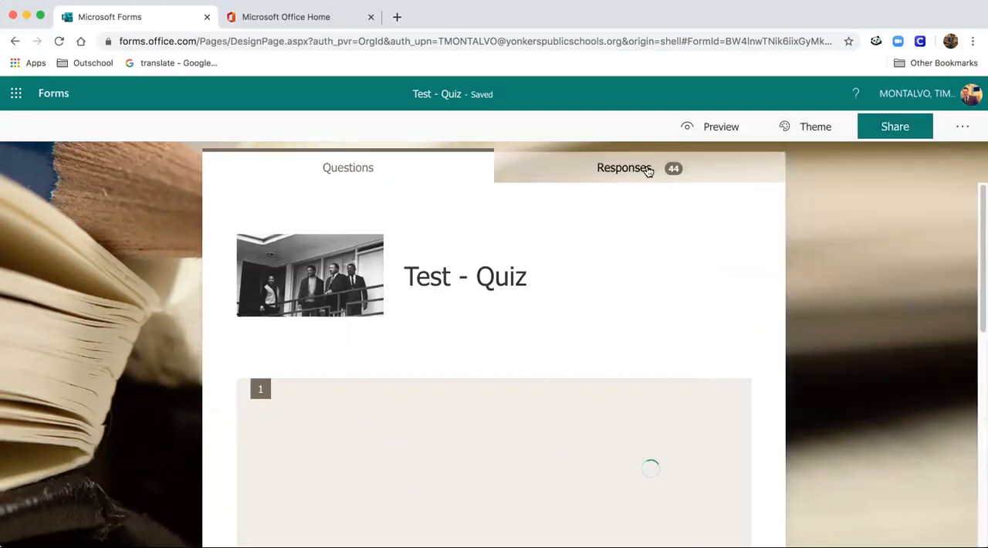
# Preview the quiz on computer and Mobile layouts and open its title in Immersive Reader.
pyautogui.click(719, 127)
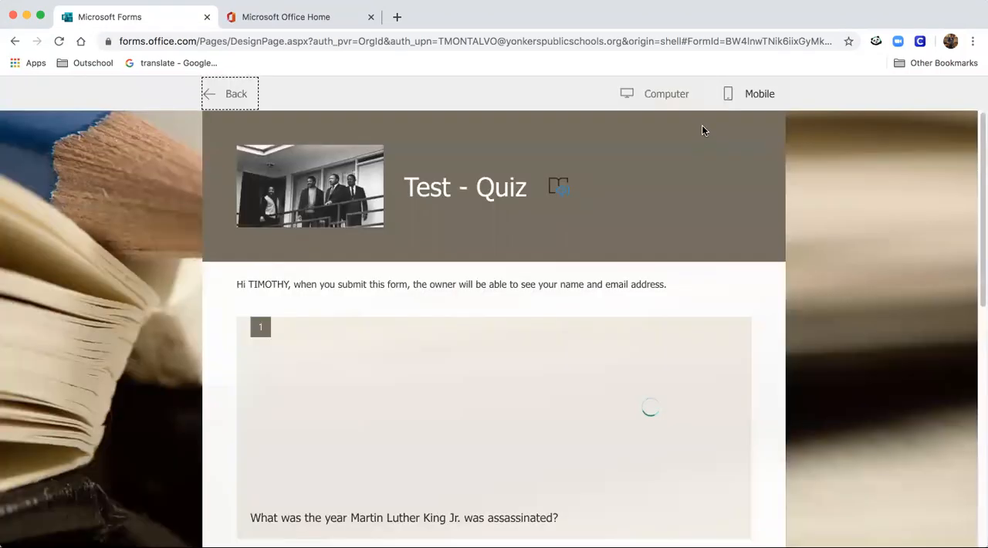
pyautogui.scroll(-3)
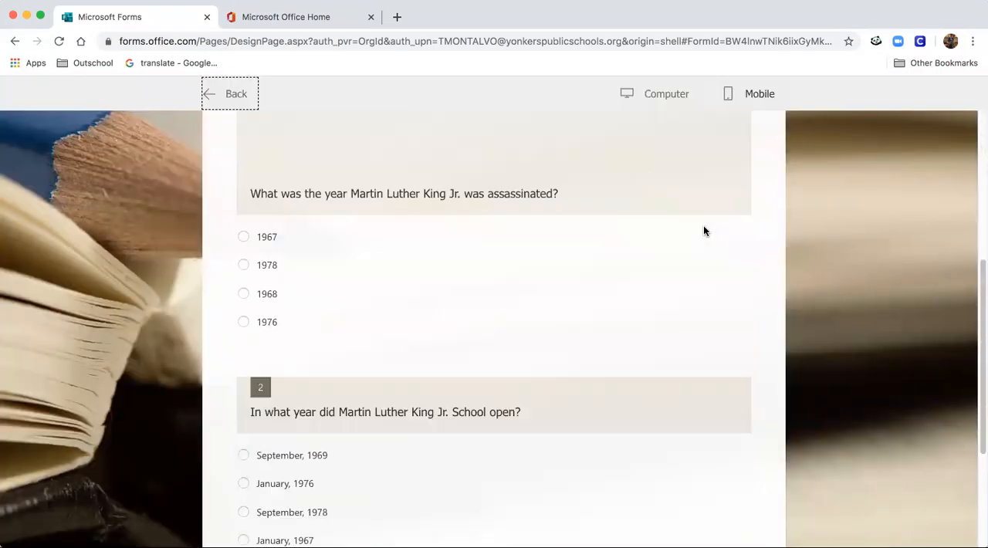
pyautogui.scroll(-3)
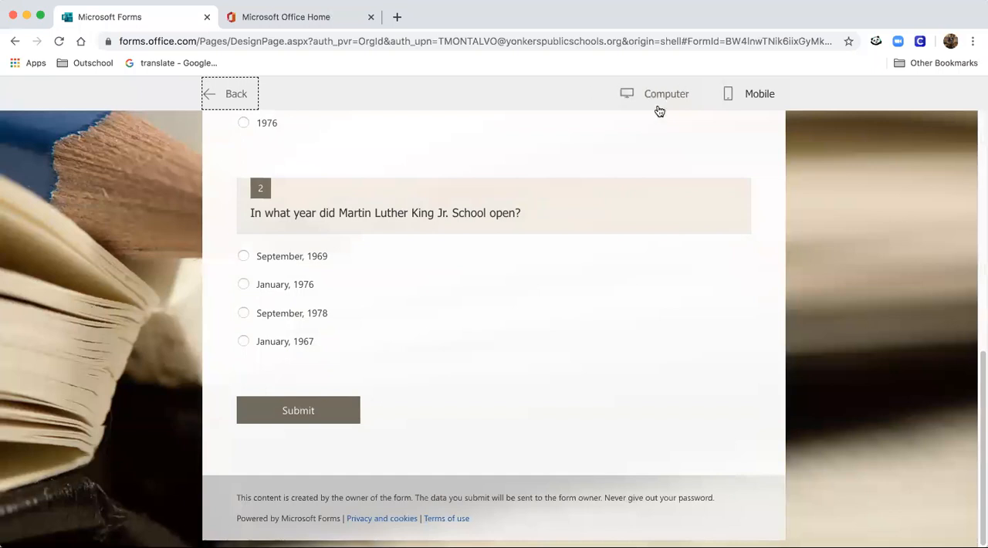
pyautogui.click(759, 92)
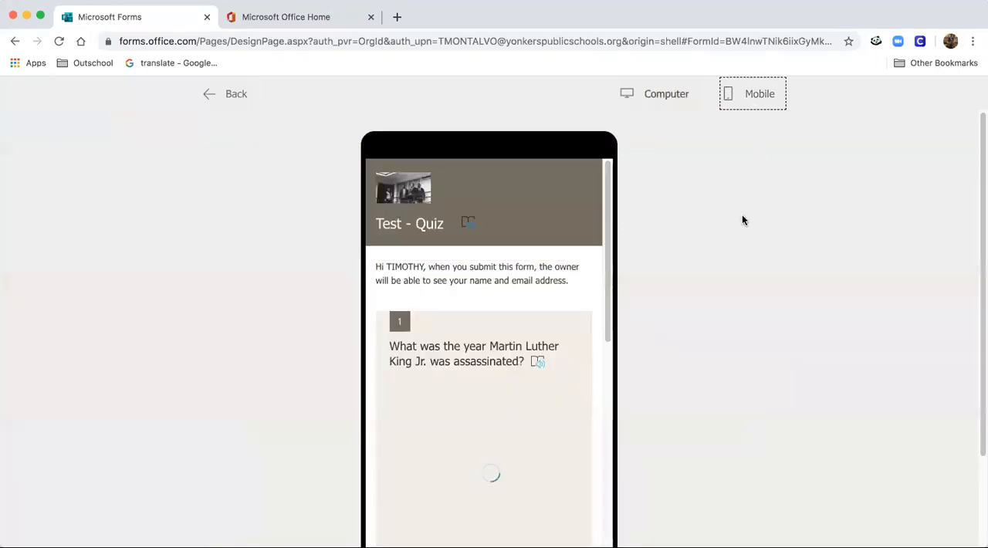
pyautogui.scroll(-3)
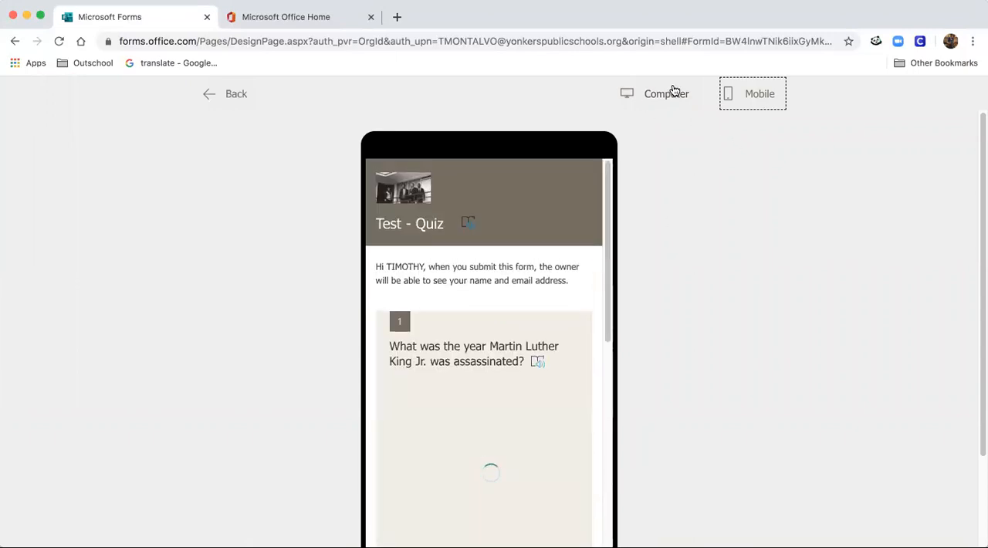
pyautogui.moveTo(472, 232)
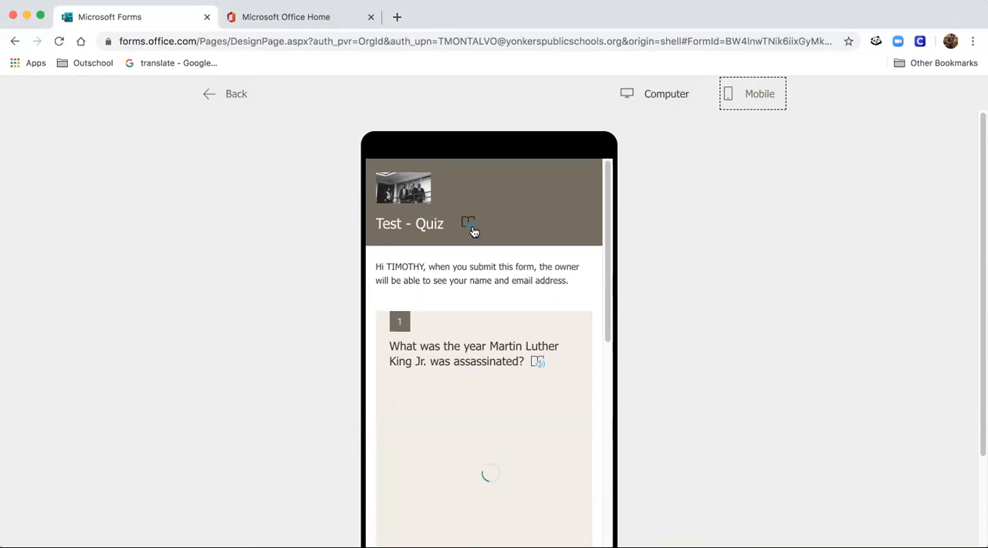
pyautogui.click(467, 225)
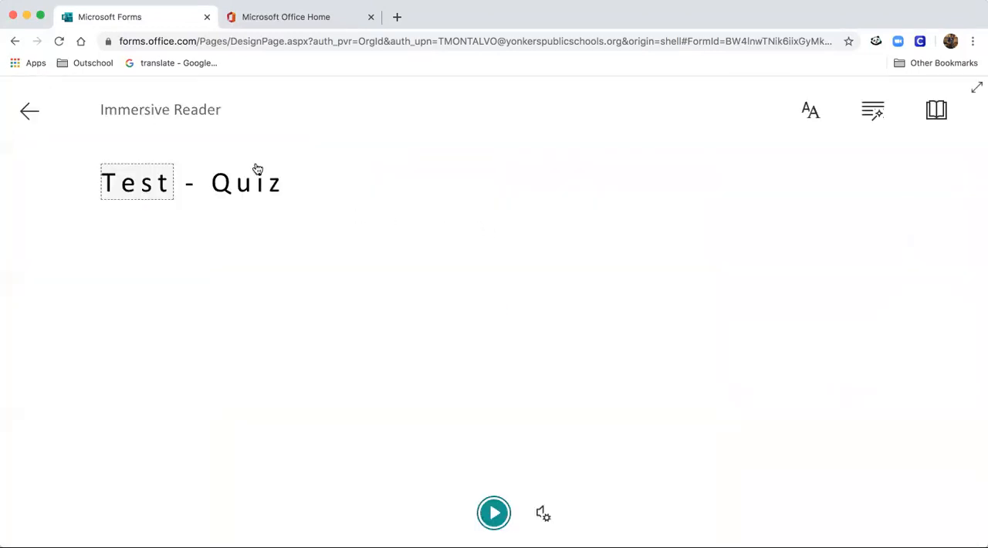
pyautogui.moveTo(506, 142)
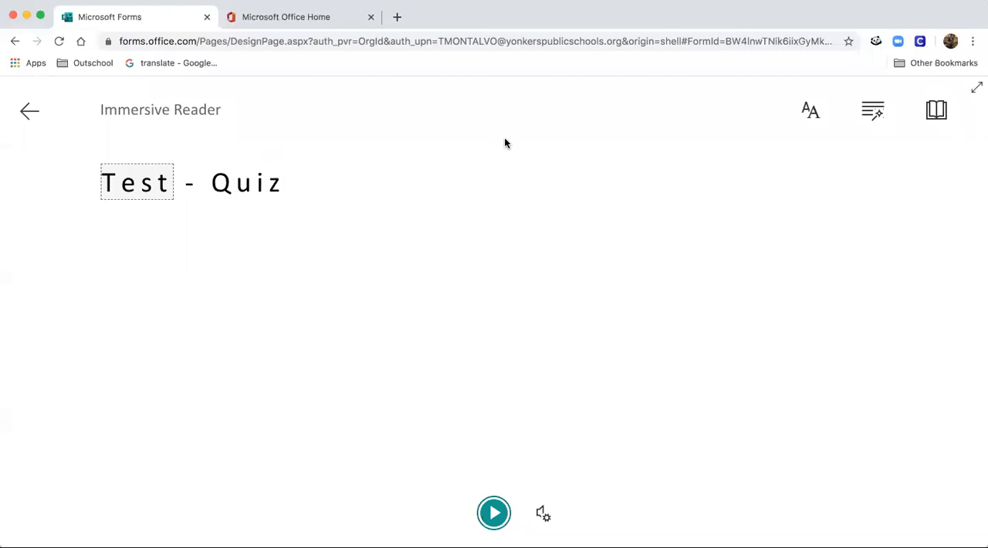
pyautogui.moveTo(215, 184)
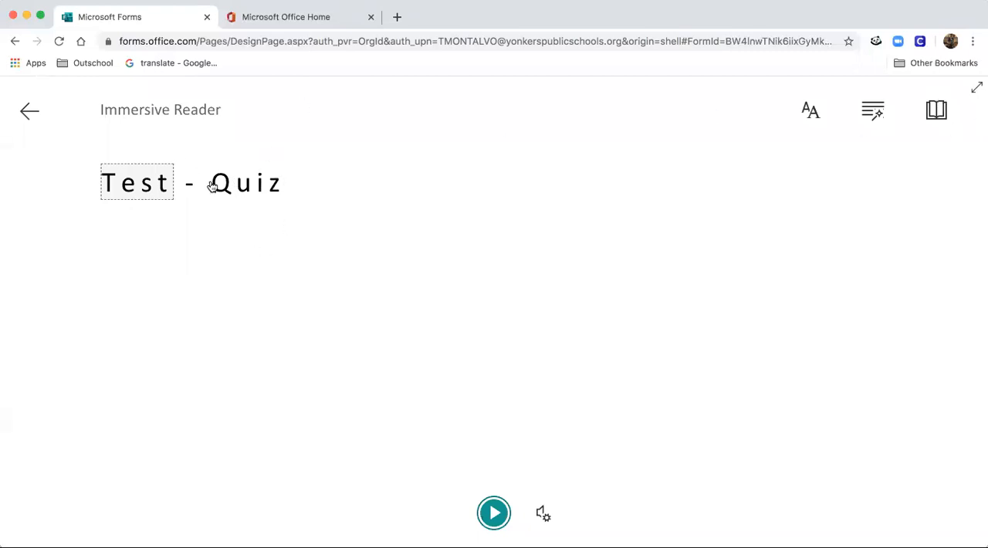
pyautogui.moveTo(873, 110)
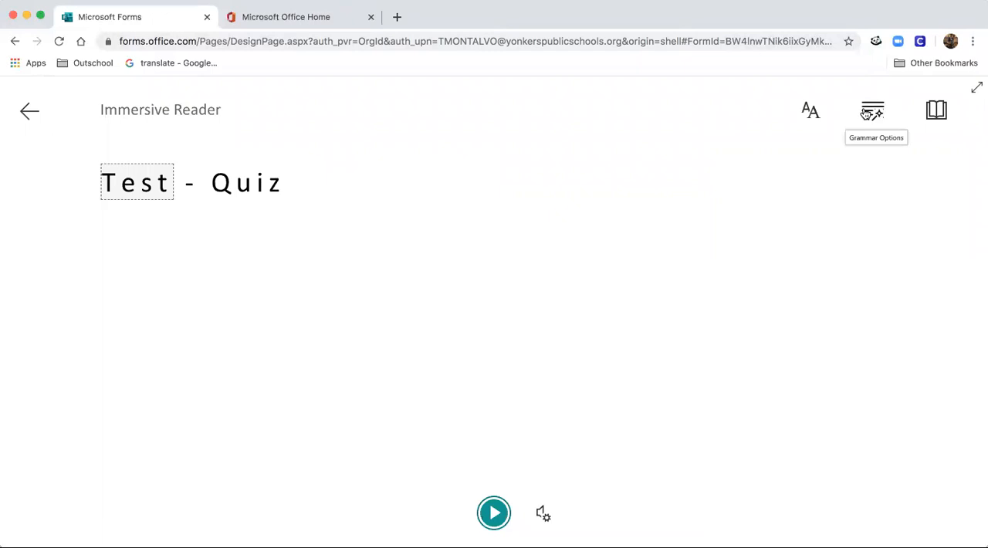
# Explore the reader's parts-of-speech options and shrink the text size to 20.
pyautogui.click(873, 110)
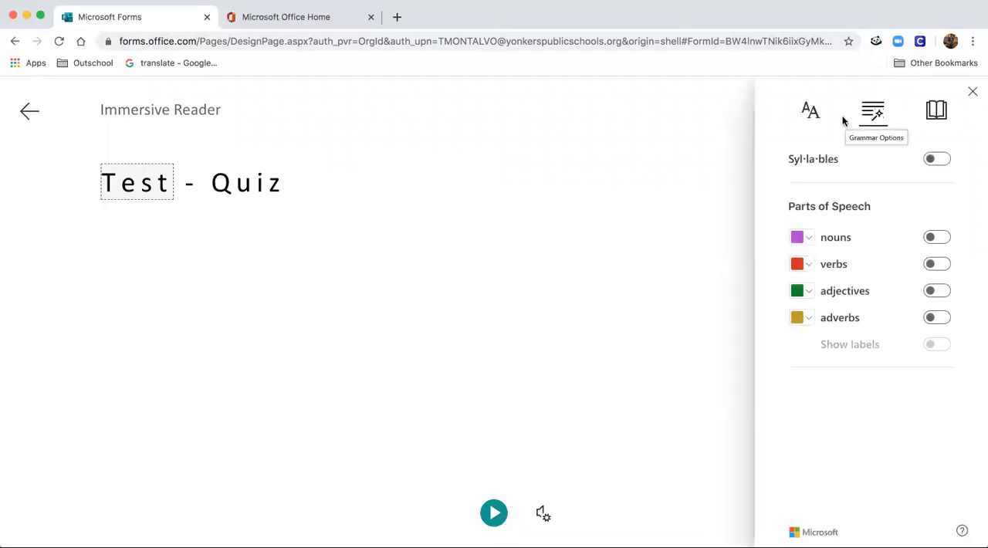
pyautogui.click(808, 109)
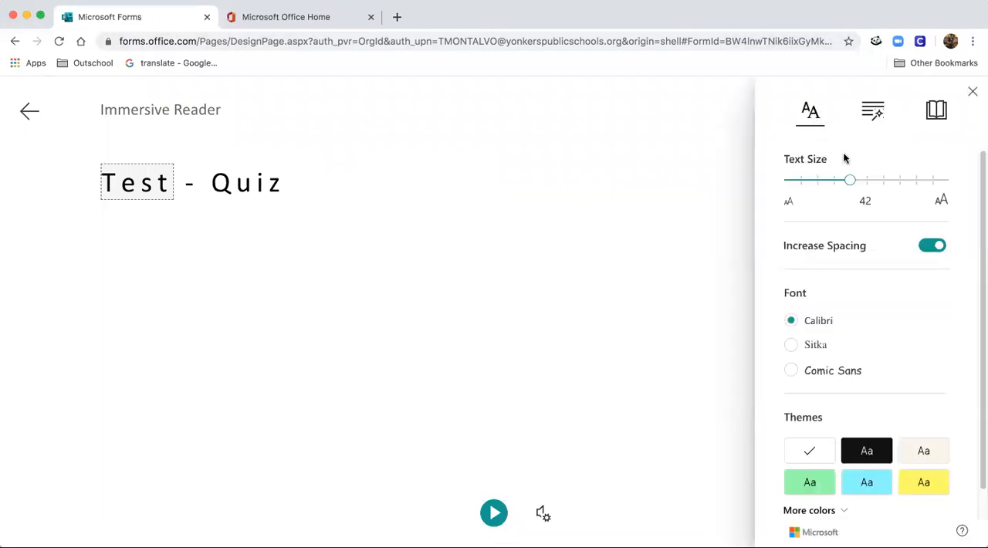
pyautogui.moveTo(848, 179); pyautogui.dragTo(806, 179)
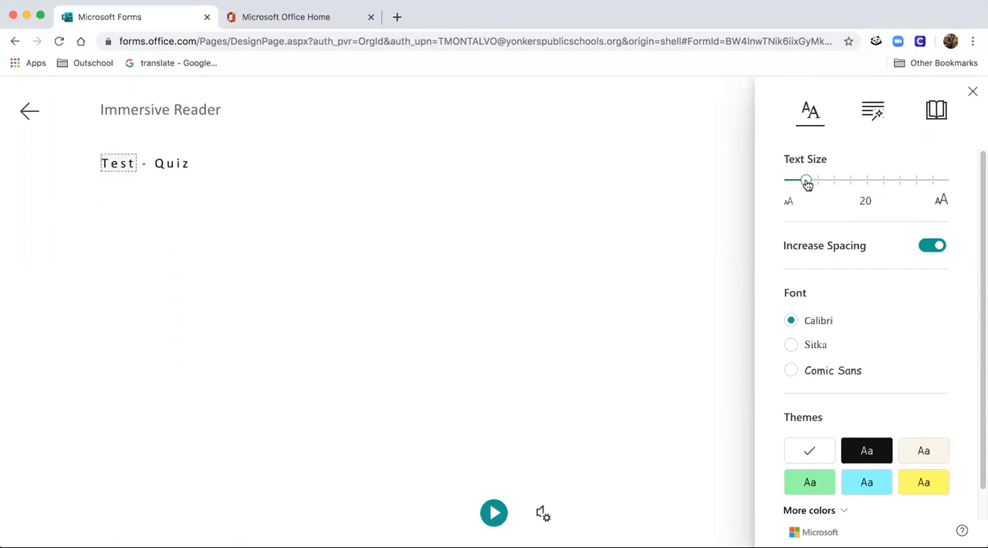
pyautogui.click(872, 109)
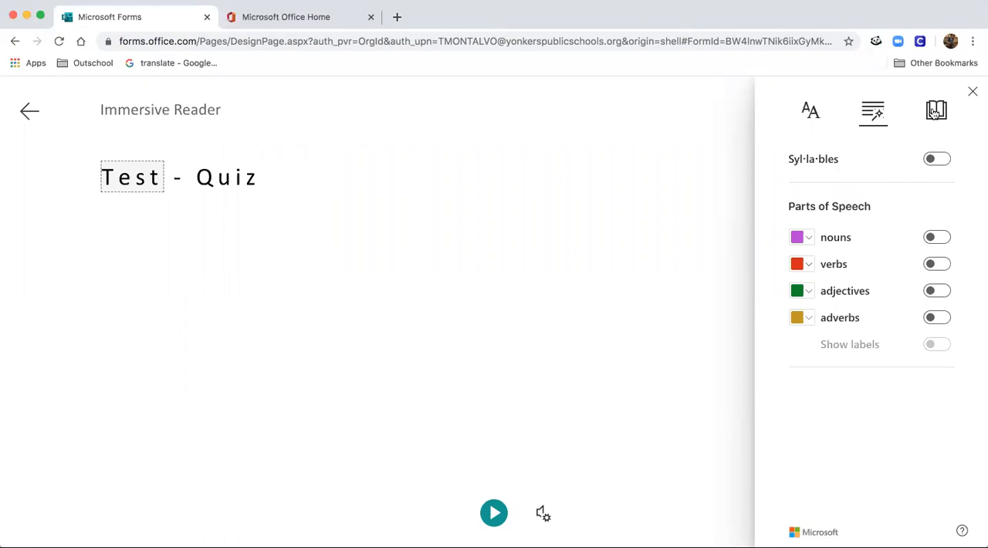
# Turn on Line Focus in Immersive Reader with five lines of text shown at once.
pyautogui.click(936, 111)
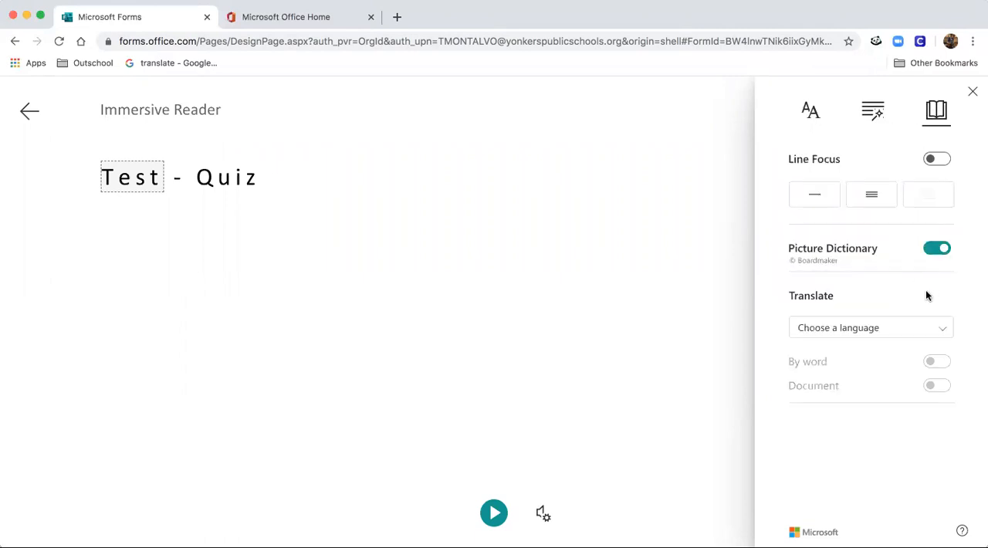
pyautogui.click(936, 158)
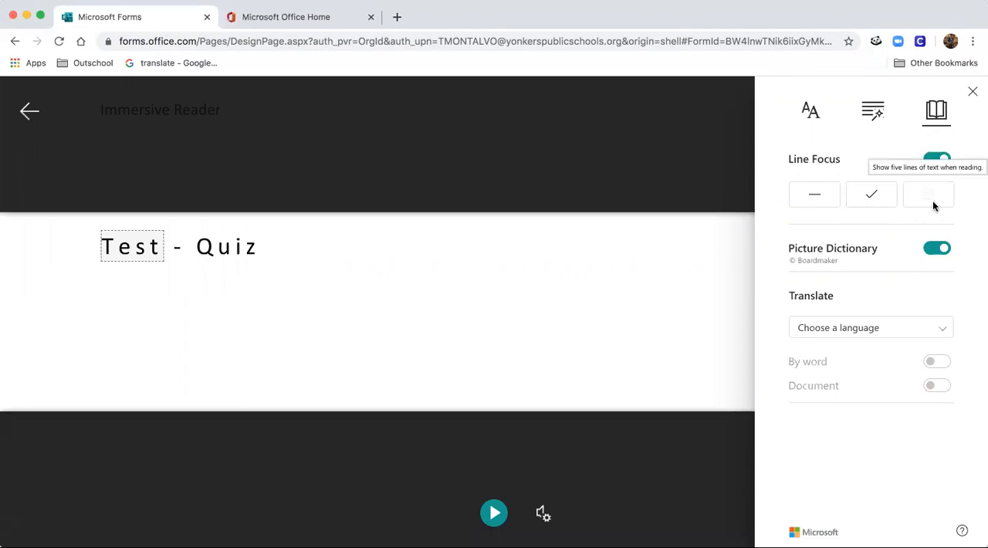
pyautogui.click(870, 193)
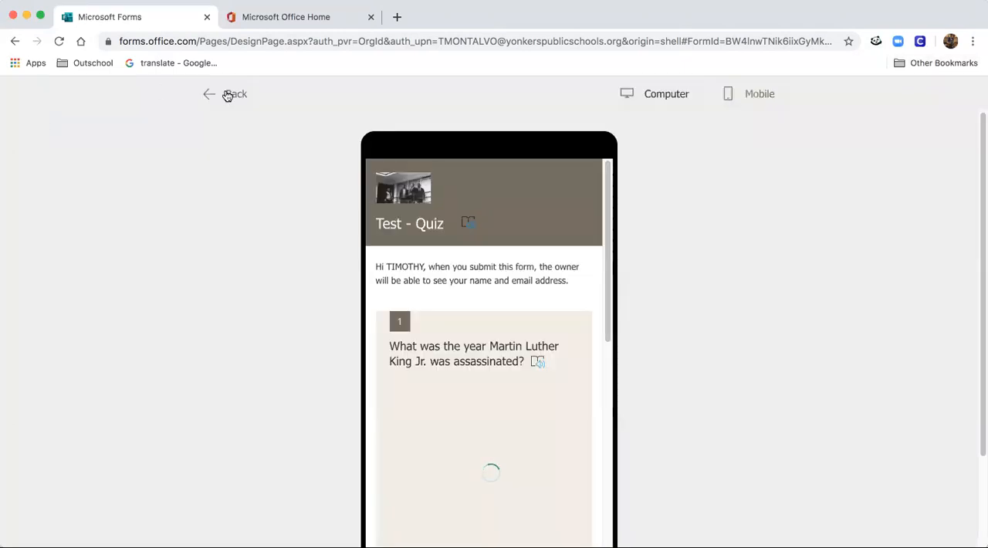
# Leave the preview and review the Responses summary: 44 responses with per-question charts.
pyautogui.click(225, 95)
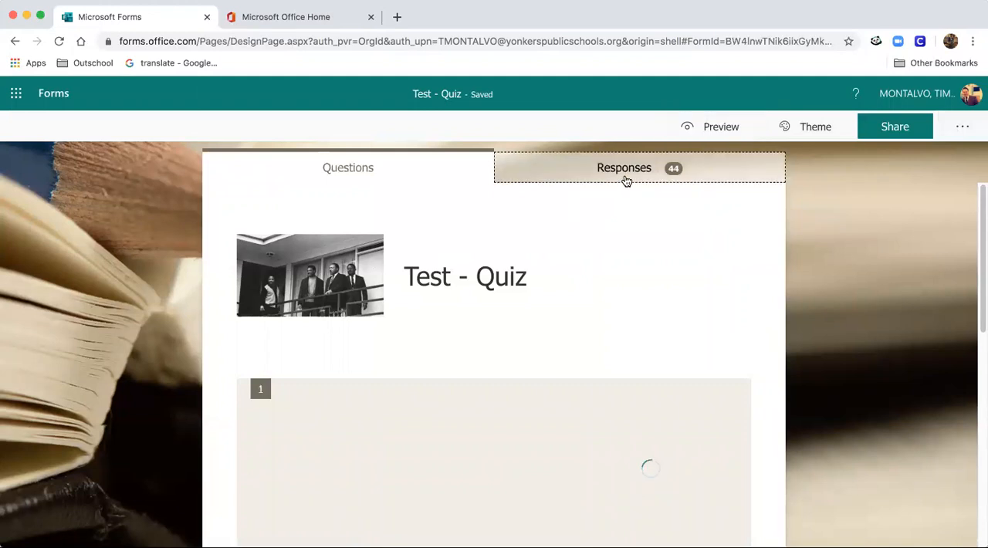
pyautogui.click(623, 167)
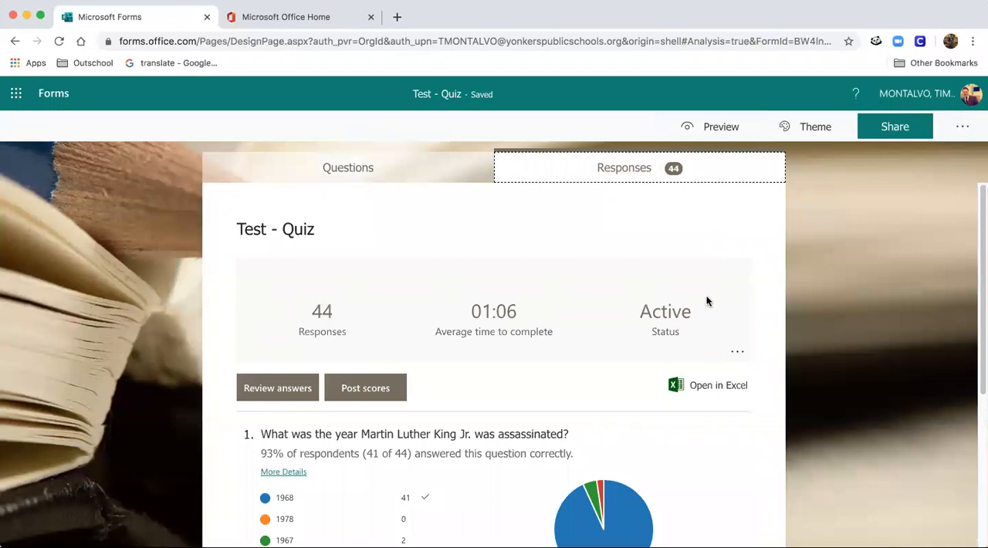
pyautogui.scroll(-3)
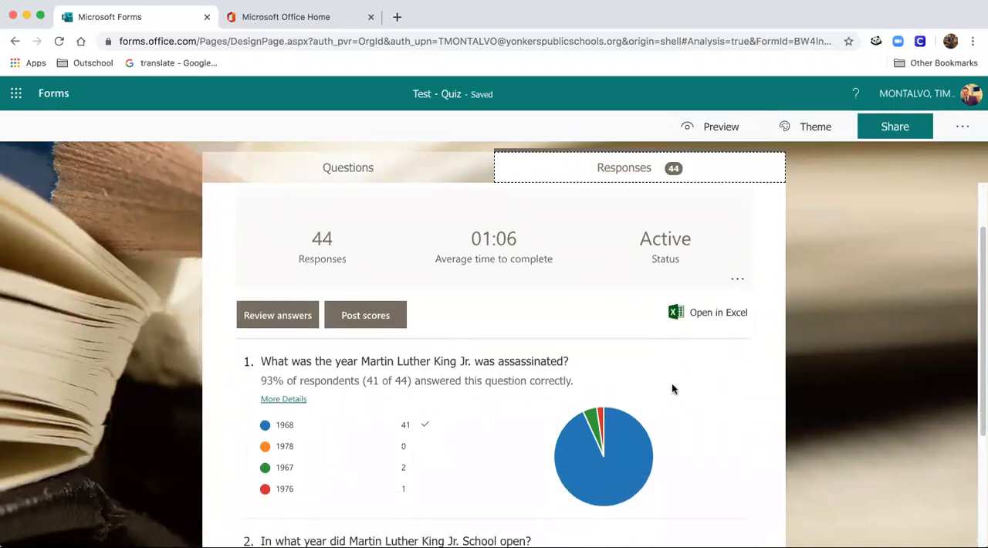
pyautogui.scroll(-3)
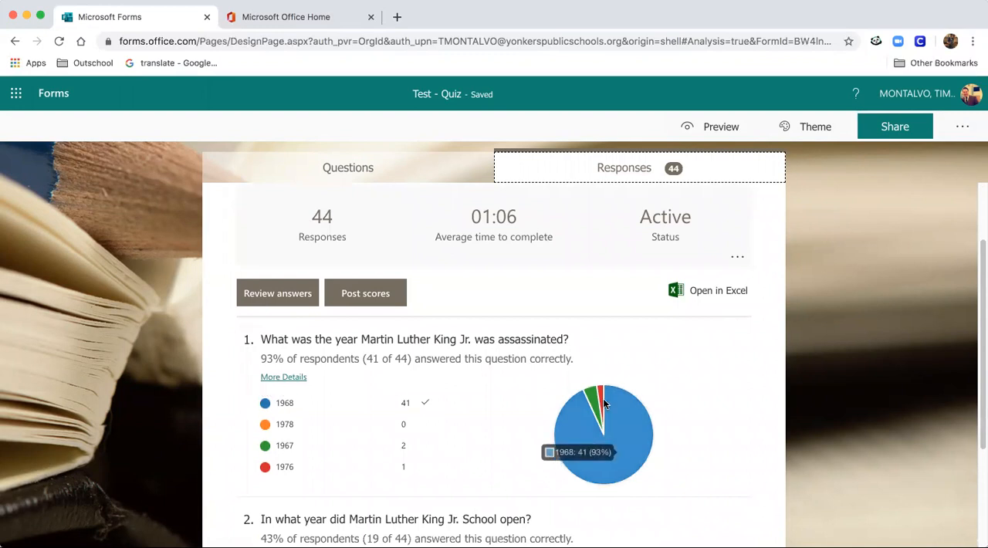
pyautogui.moveTo(621, 460)
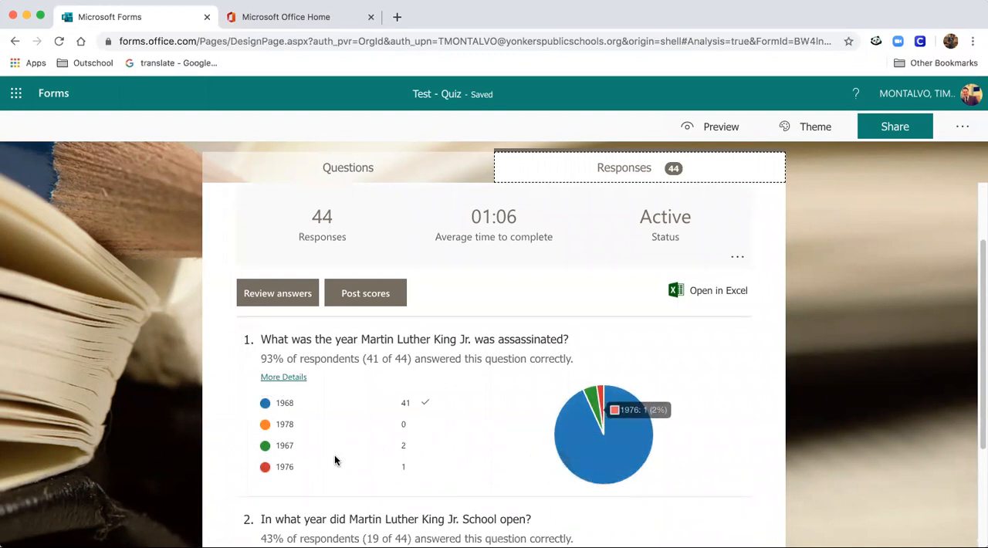
pyautogui.moveTo(563, 452)
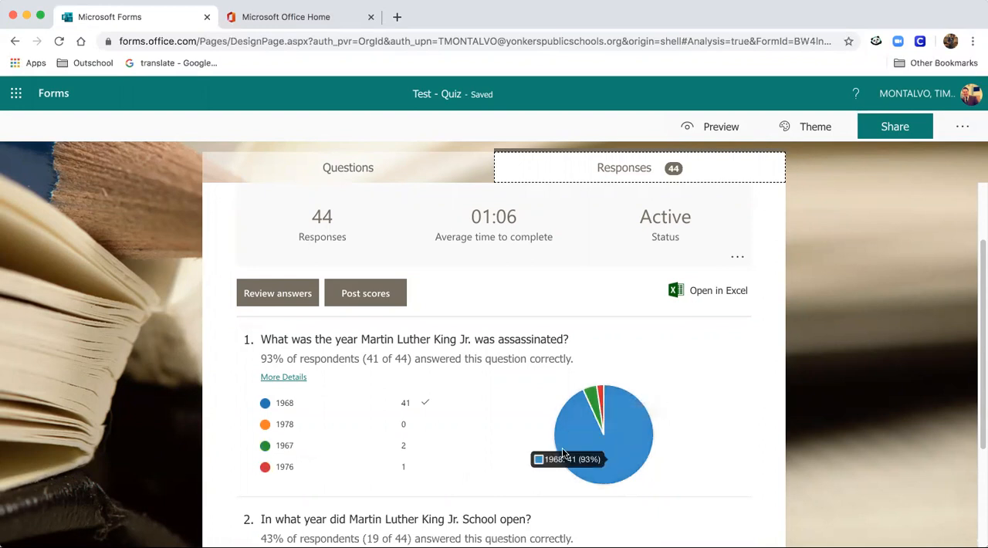
pyautogui.scroll(-3)
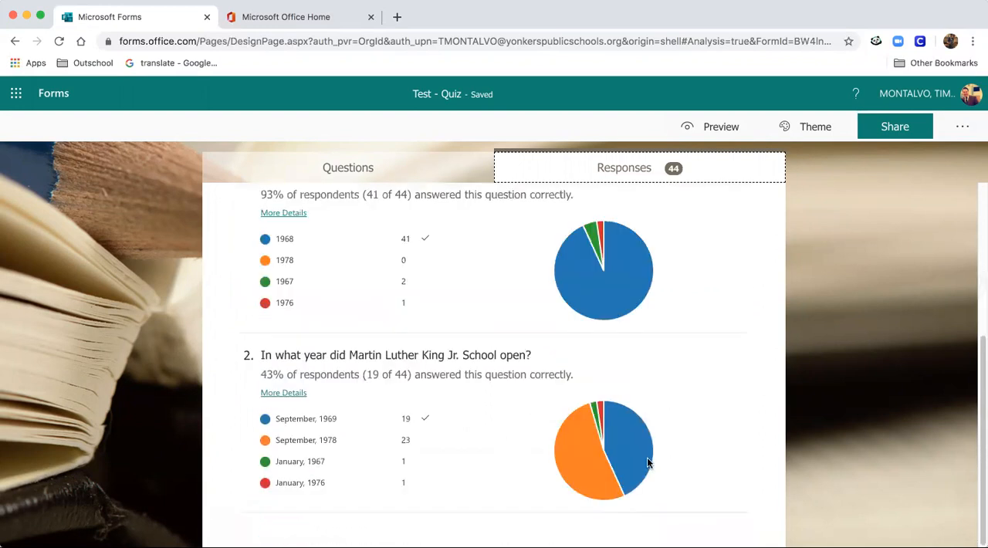
pyautogui.moveTo(564, 466)
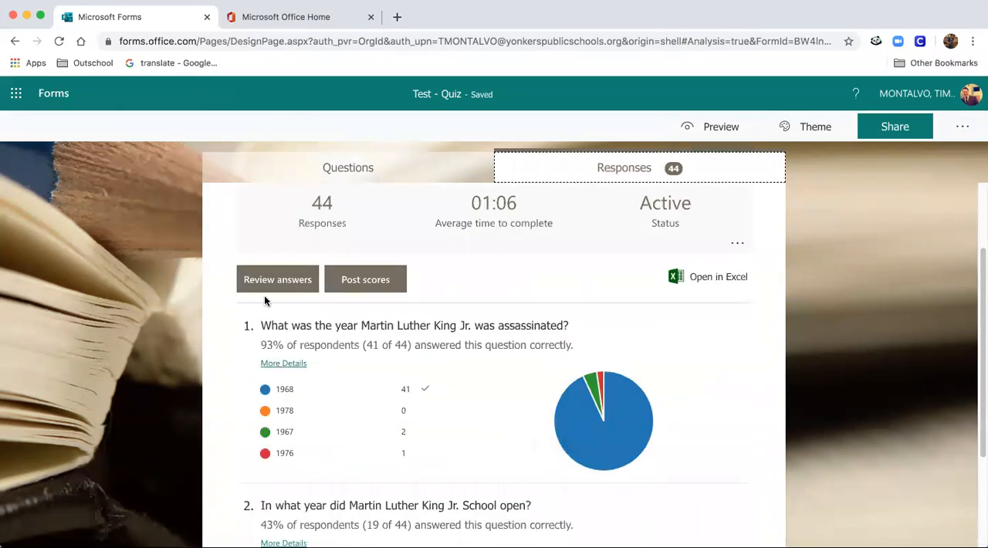
pyautogui.click(277, 279)
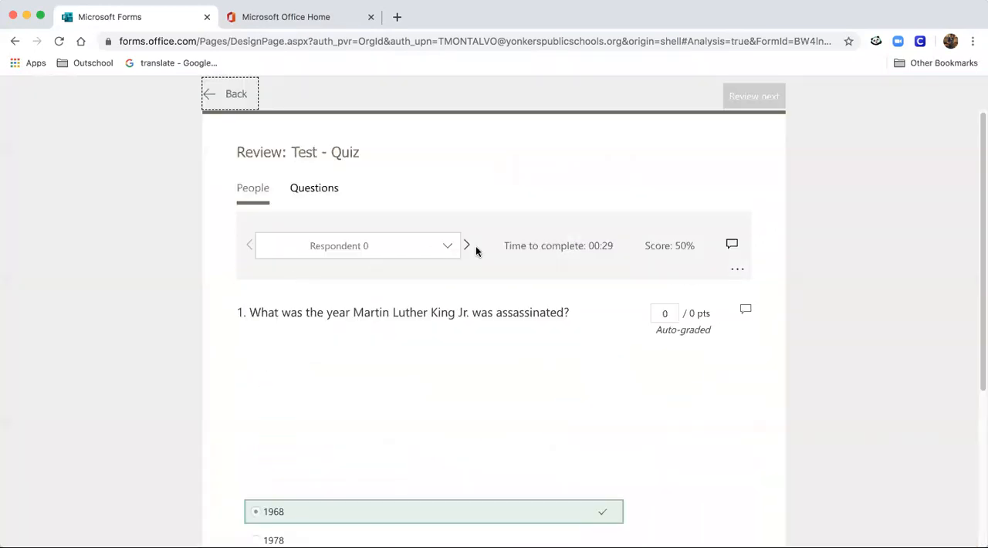
pyautogui.click(467, 246)
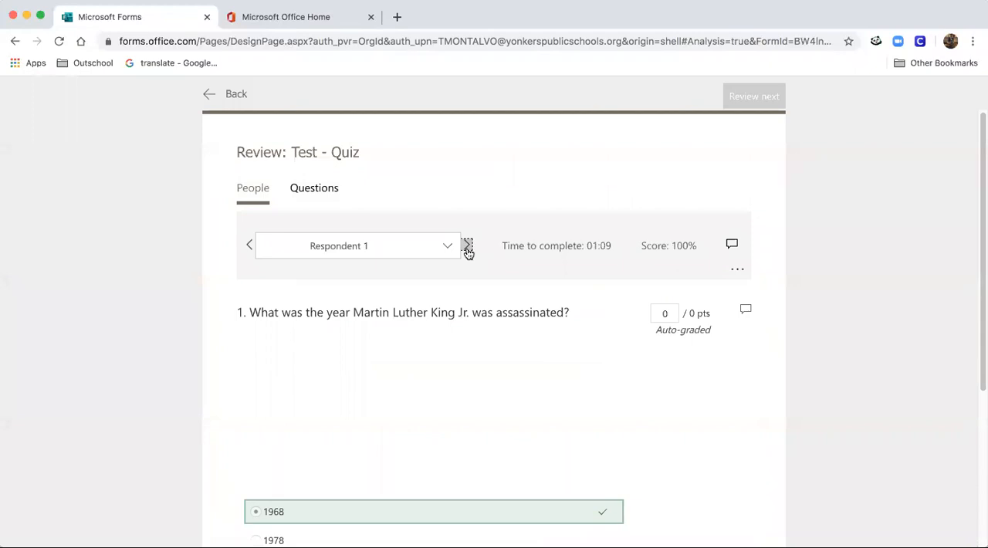
pyautogui.click(467, 246)
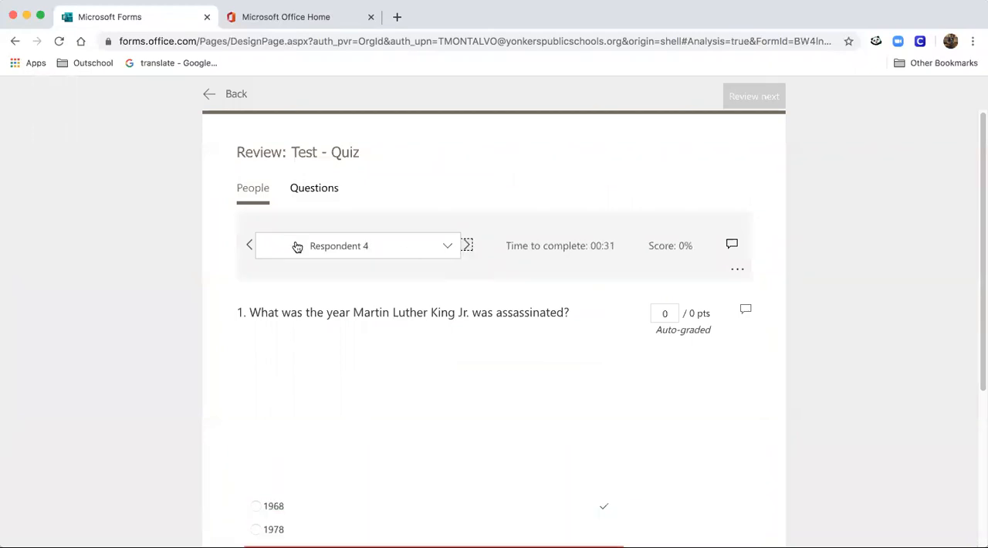
pyautogui.click(250, 246)
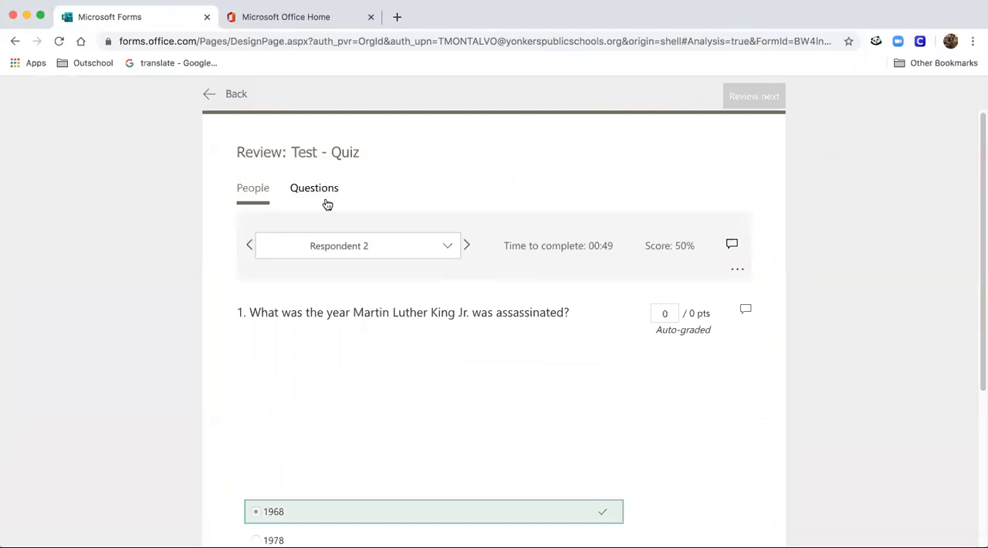
pyautogui.click(313, 188)
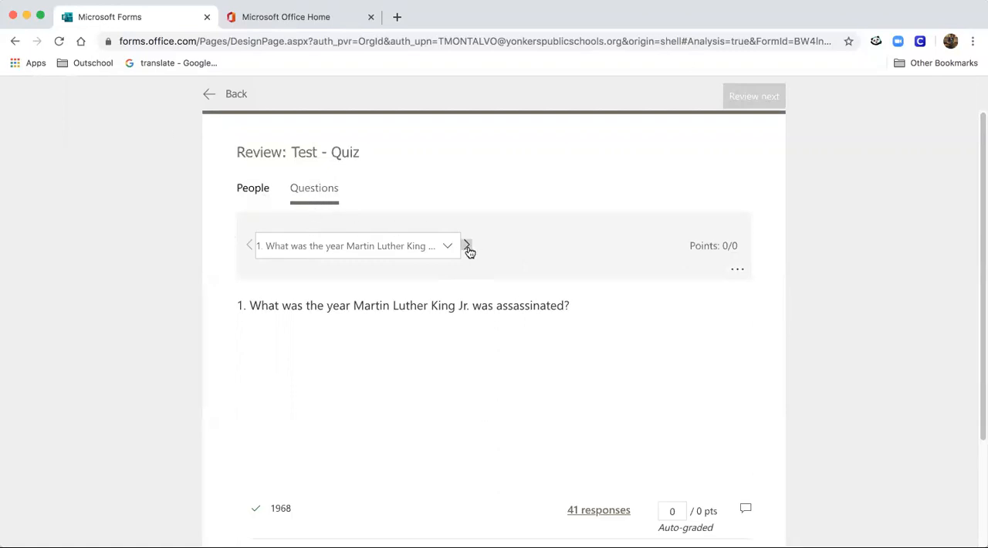
pyautogui.click(467, 245)
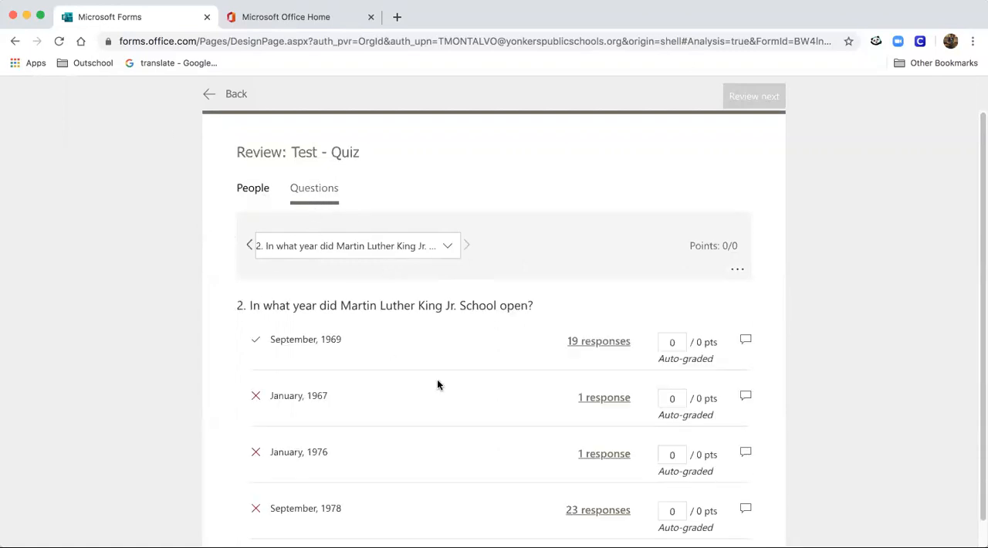
pyautogui.click(226, 93)
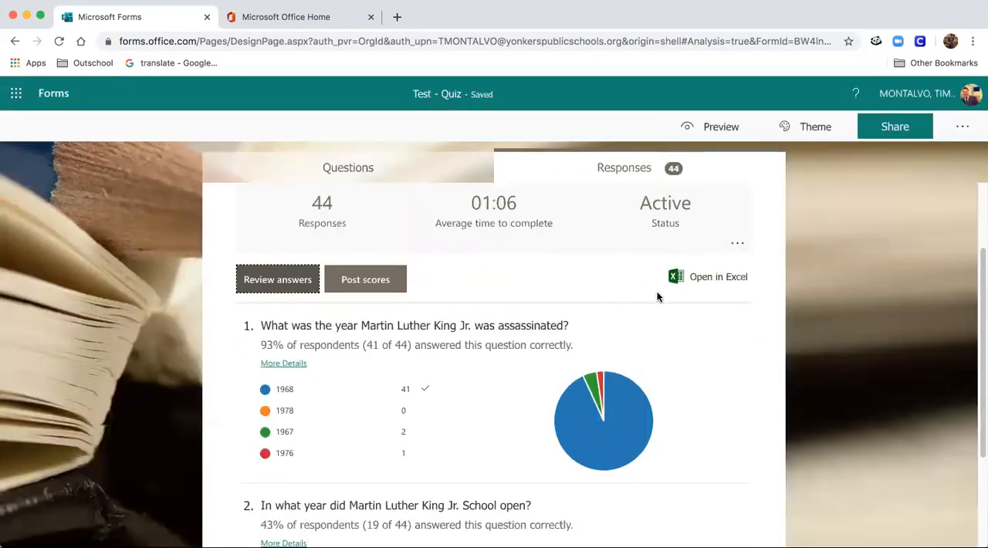
pyautogui.moveTo(707, 283)
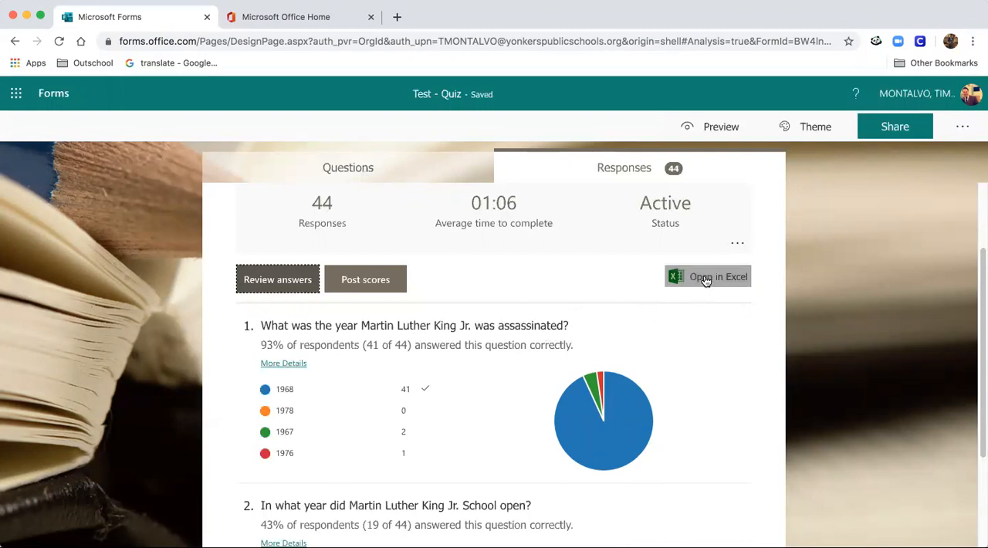
pyautogui.click(707, 277)
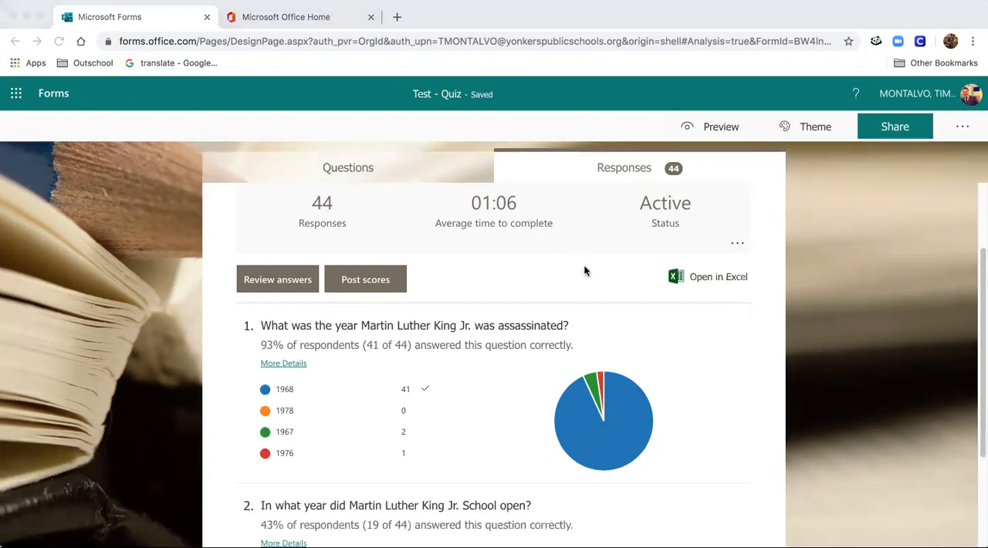
pyautogui.moveTo(643, 235)
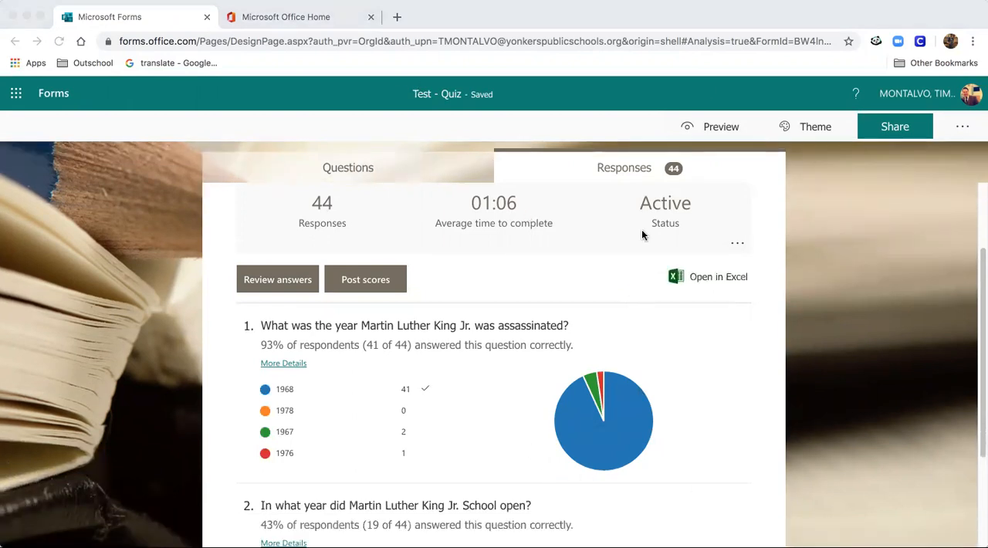
pyautogui.moveTo(763, 242)
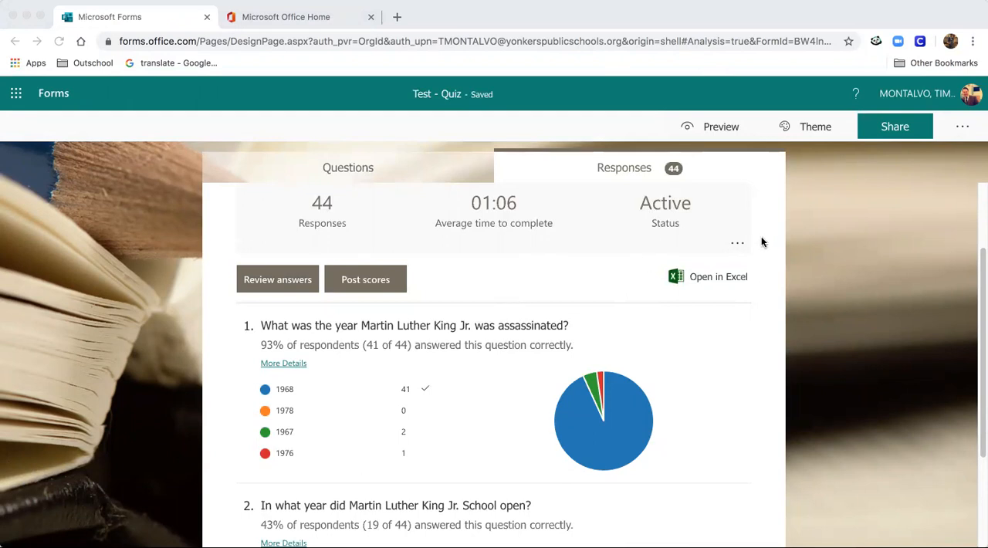
pyautogui.moveTo(790, 270)
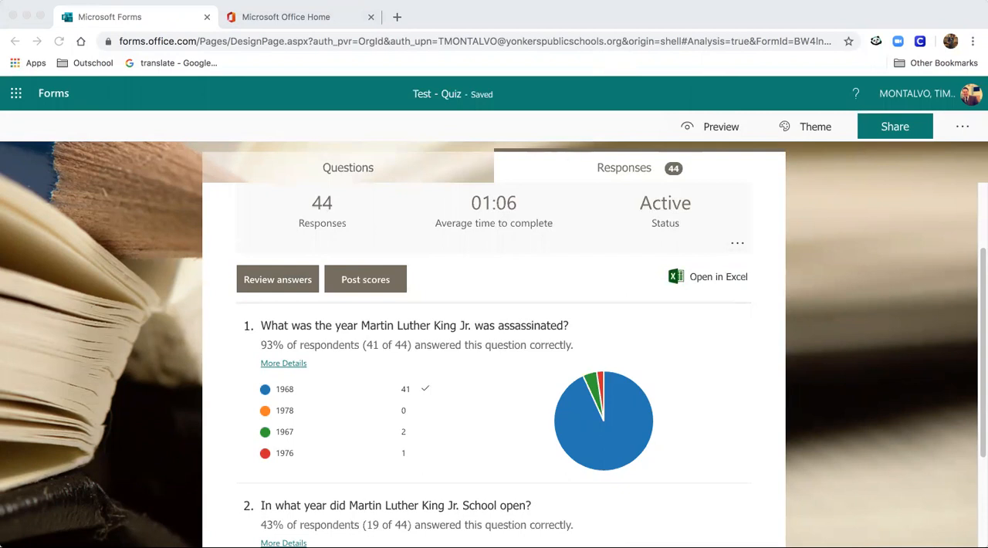
pyautogui.moveTo(21, 14)
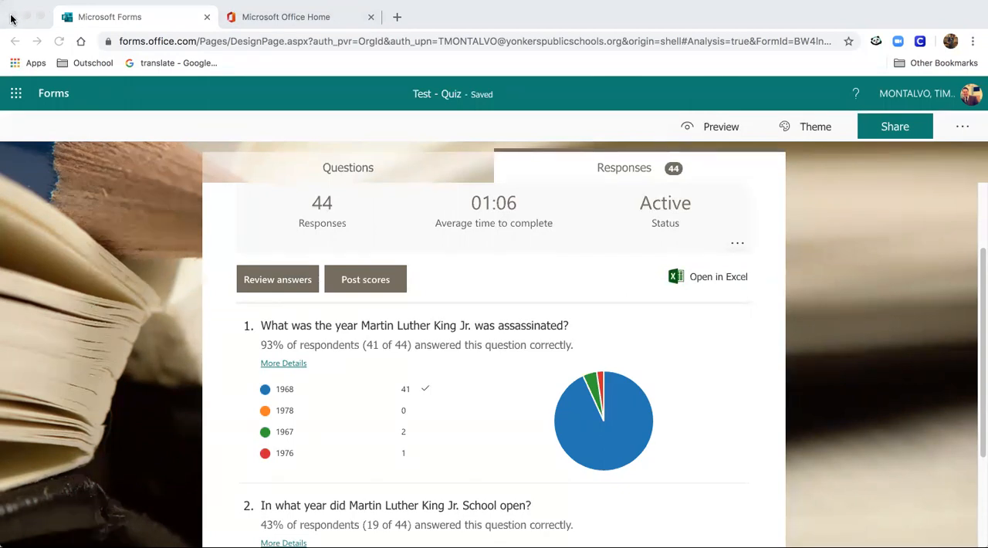
pyautogui.moveTo(772, 176)
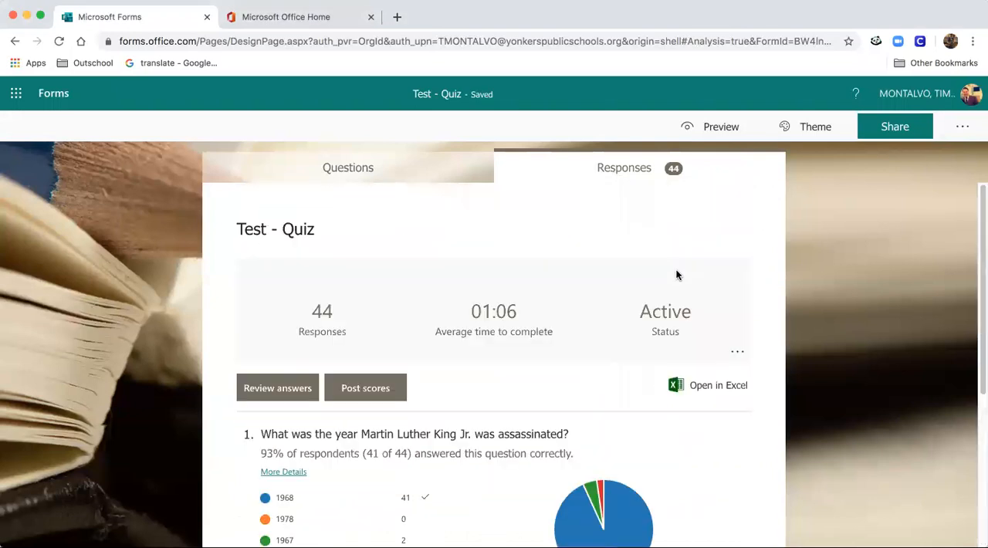
# Show the extra response actions: Delete all responses, Print summary, Get a summary link.
pyautogui.click(737, 352)
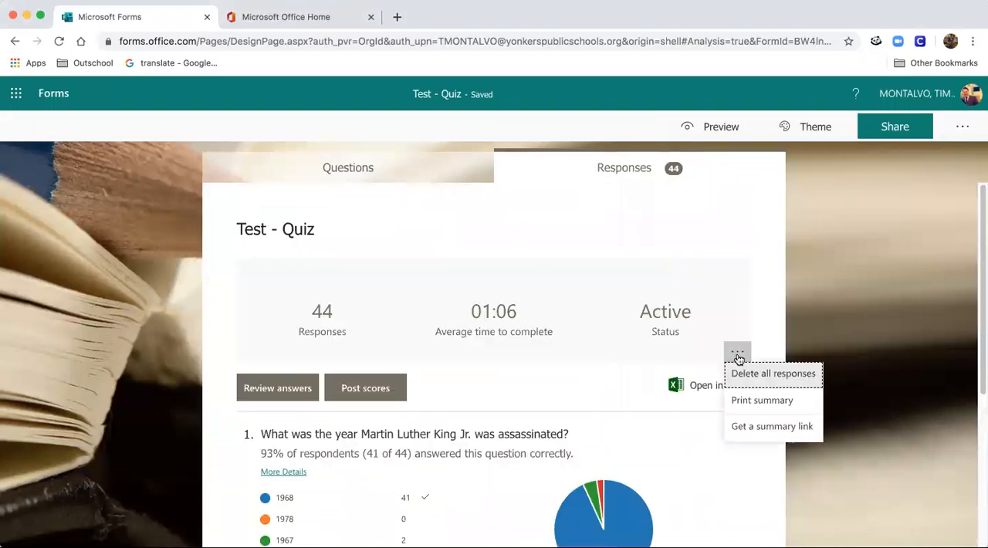
pyautogui.moveTo(758, 435)
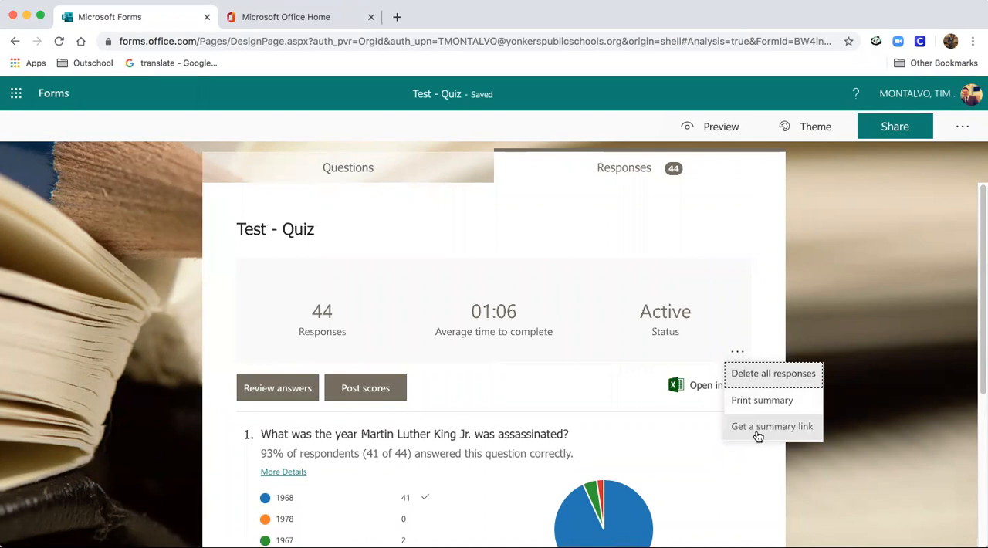
pyautogui.moveTo(759, 435)
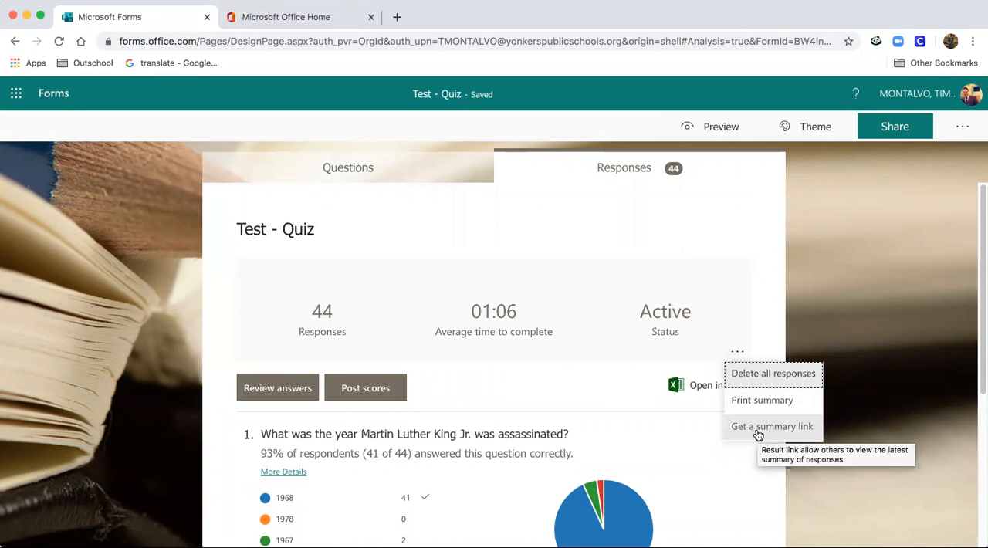
pyautogui.moveTo(491, 389)
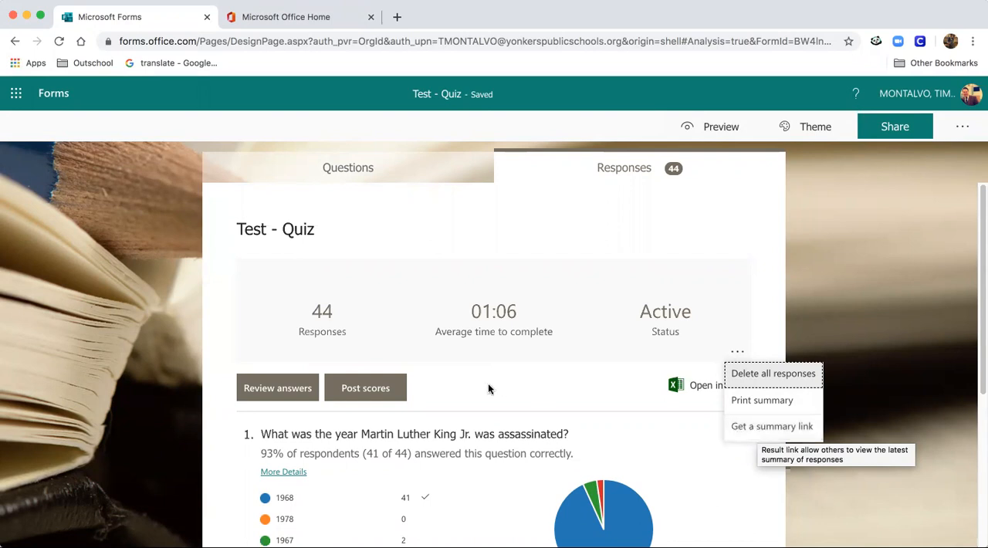